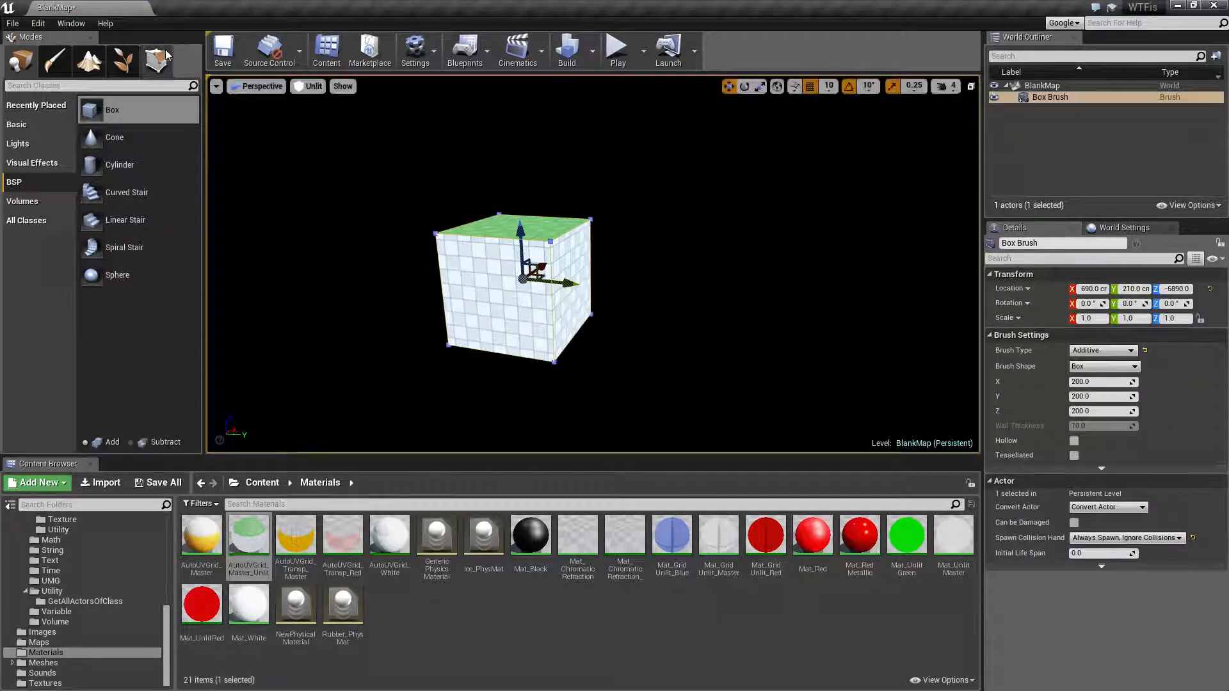
# - Enter Geometry Editing mode and select the Brush Clip tool
pyautogui.click(157, 62)
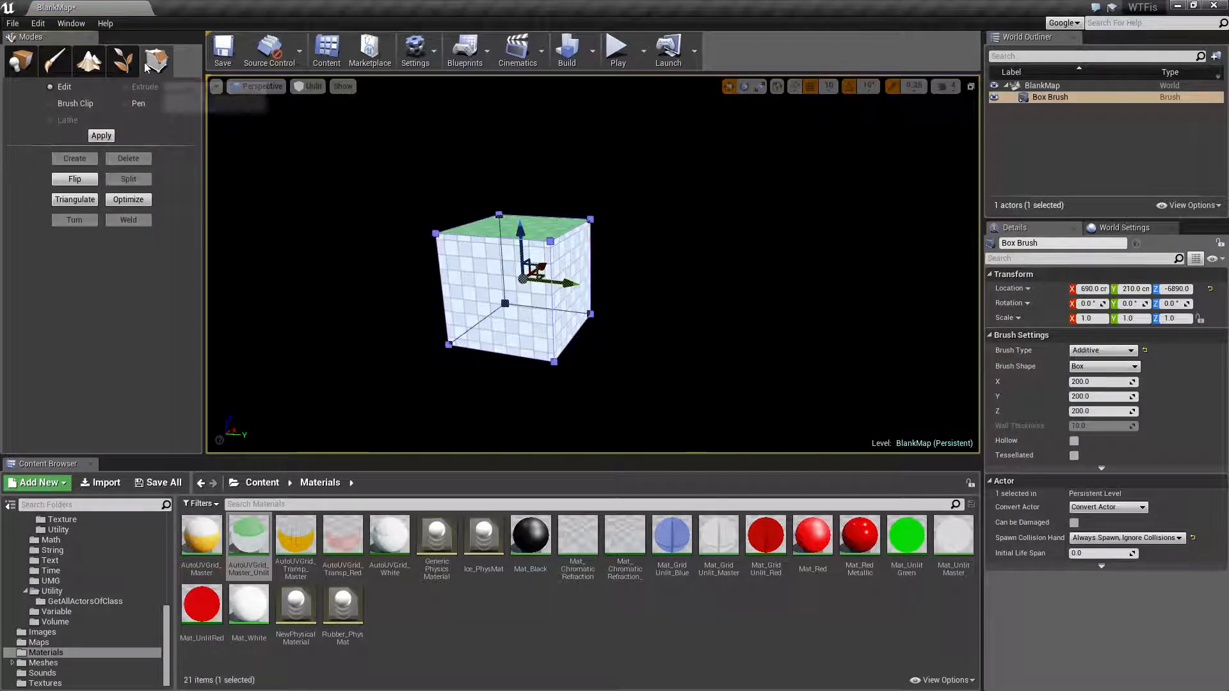
pyautogui.moveTo(155, 62)
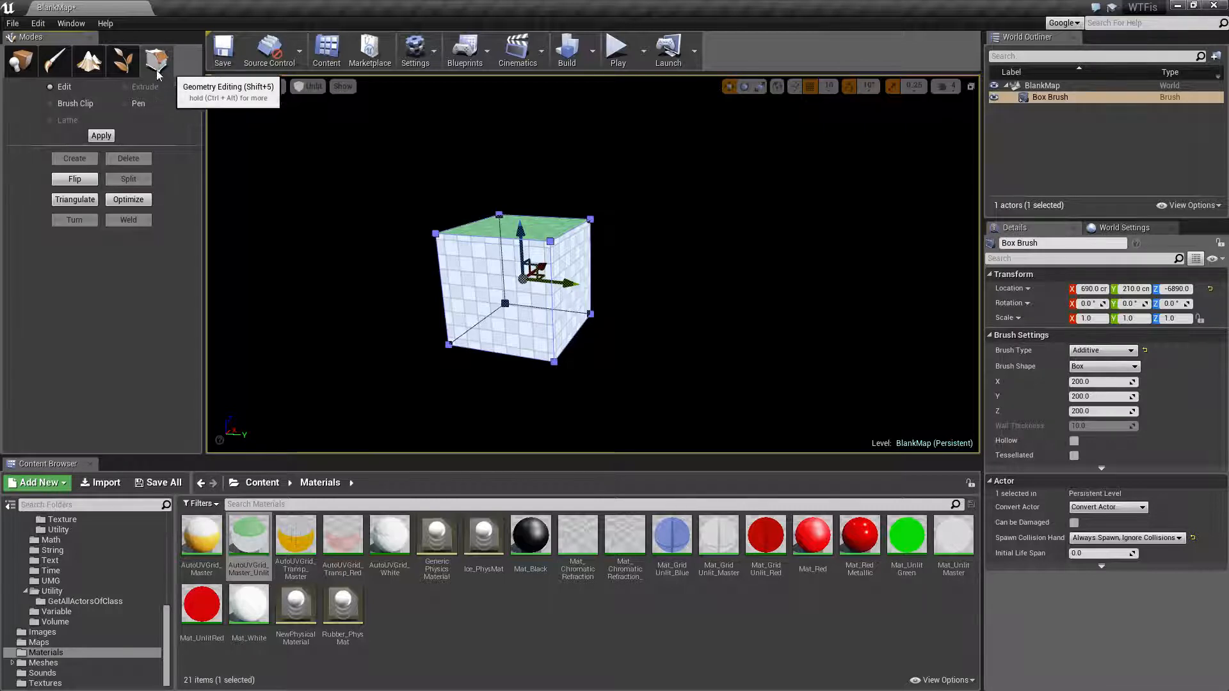
pyautogui.moveTo(74, 103)
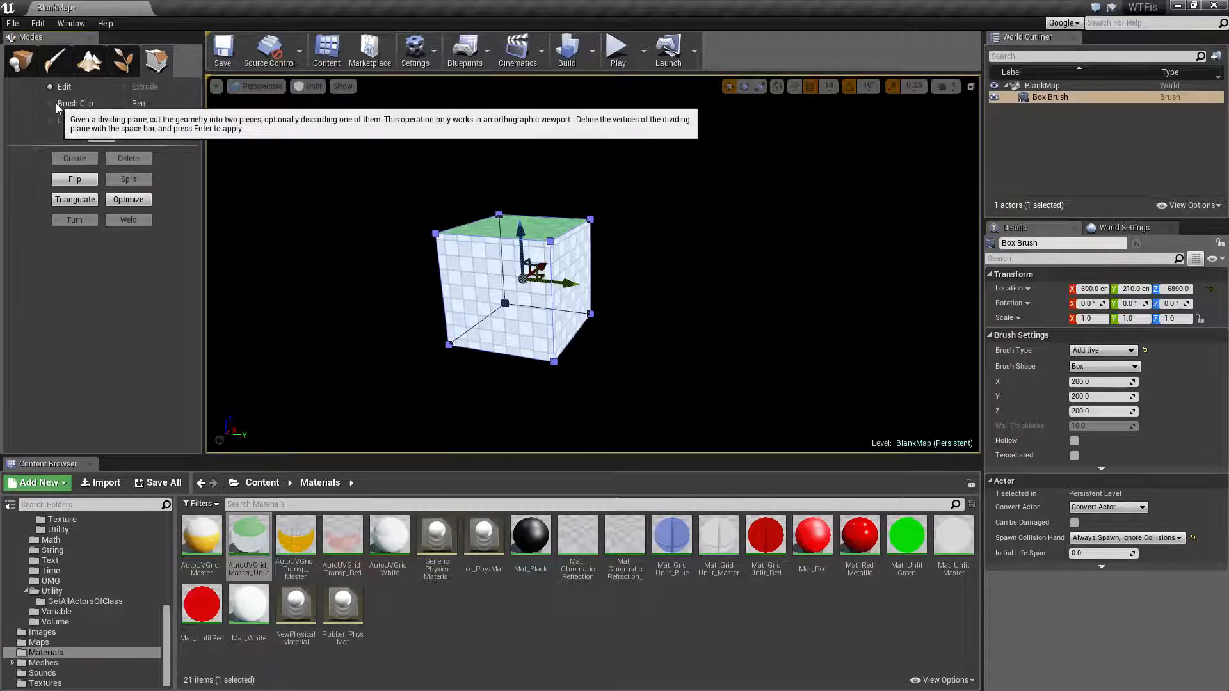
pyautogui.click(50, 102)
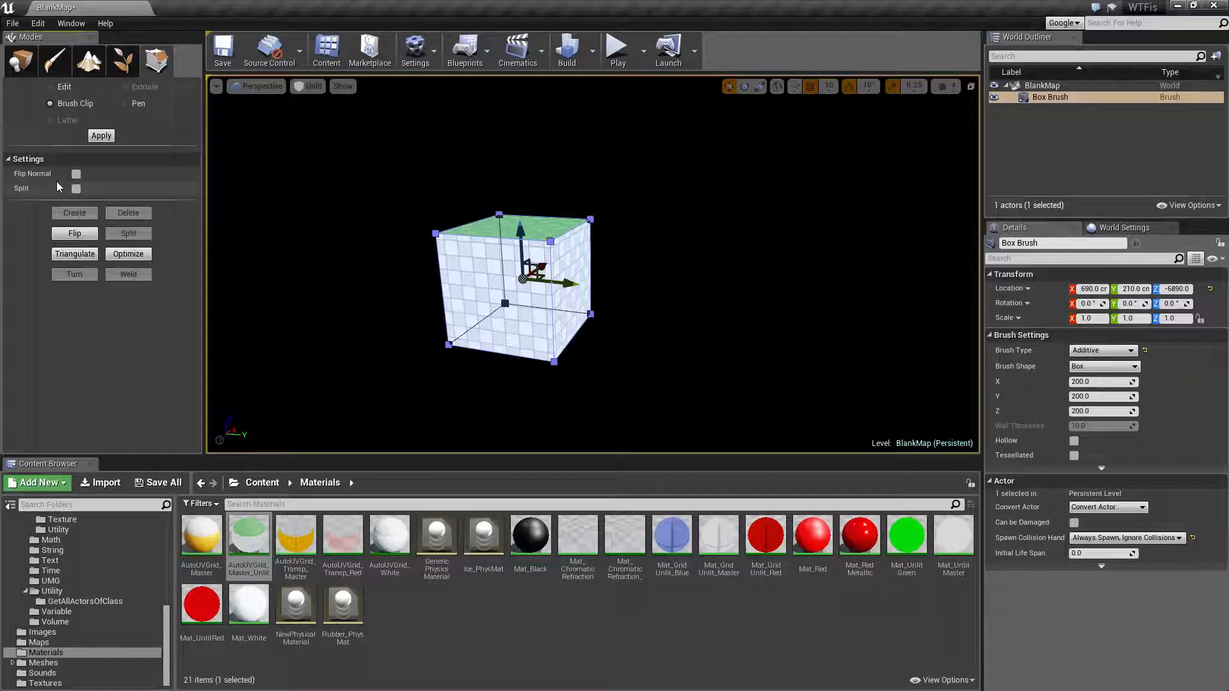
pyautogui.moveTo(321, 212)
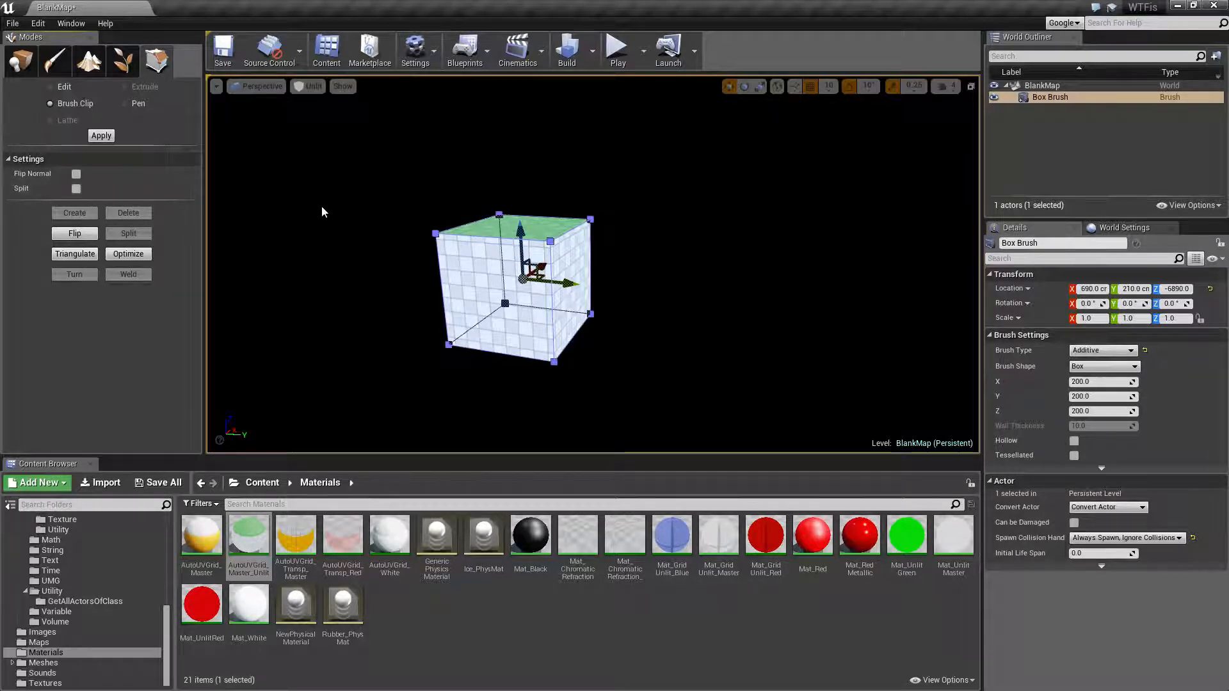
pyautogui.moveTo(290, 196)
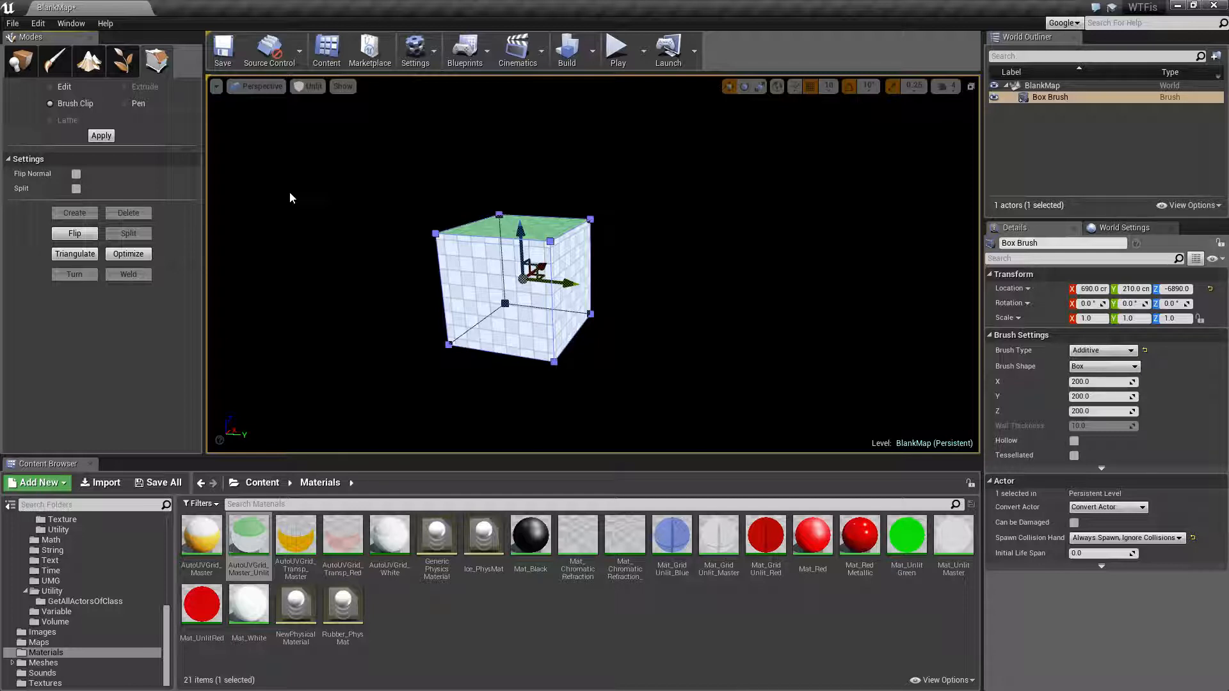
pyautogui.moveTo(364, 133)
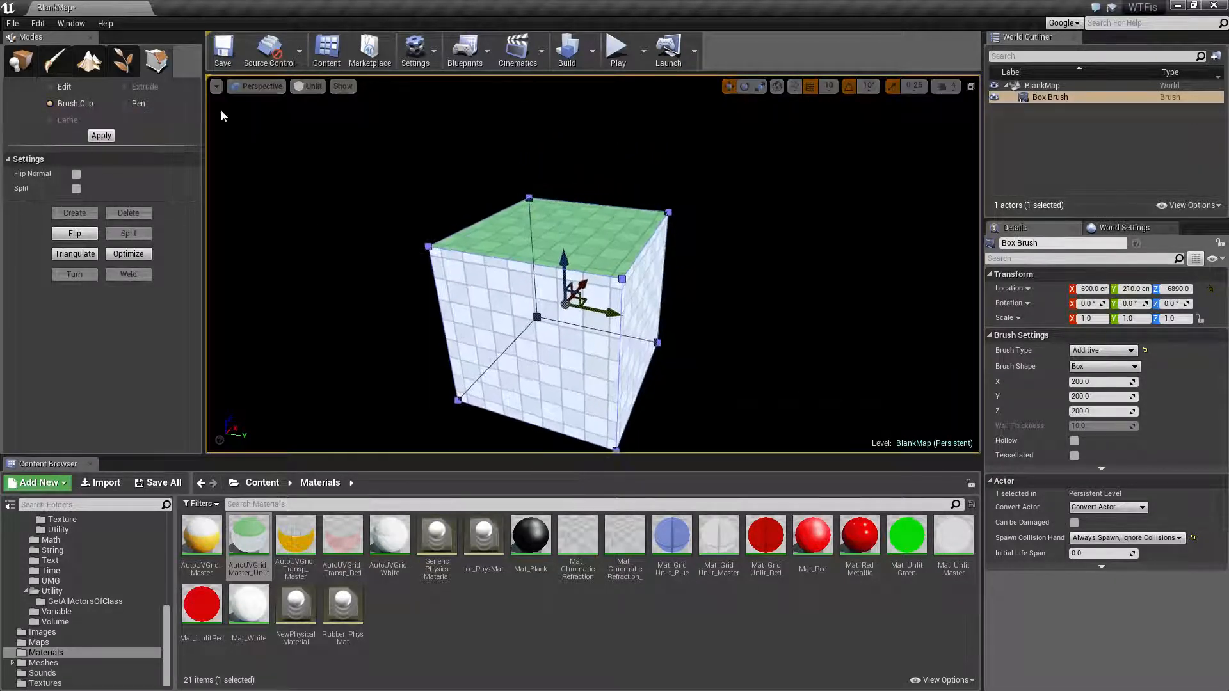
# - Switch the viewport to Top view and reselect the Box Brush
pyautogui.click(255, 87)
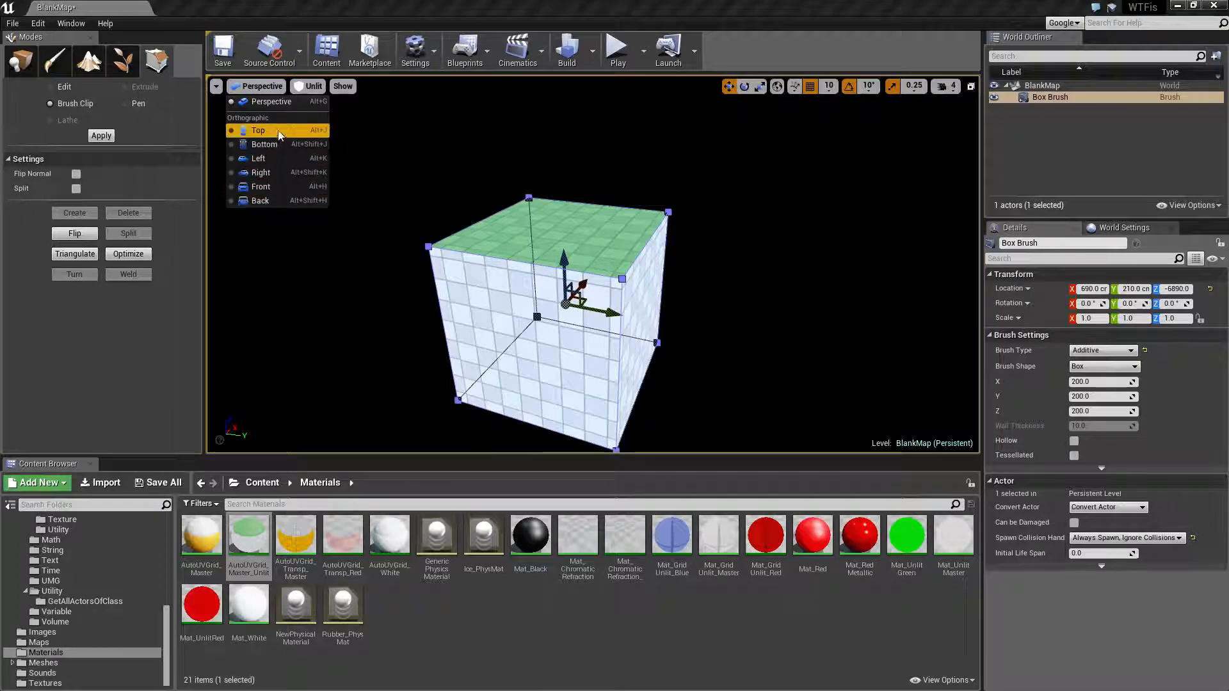
pyautogui.click(258, 130)
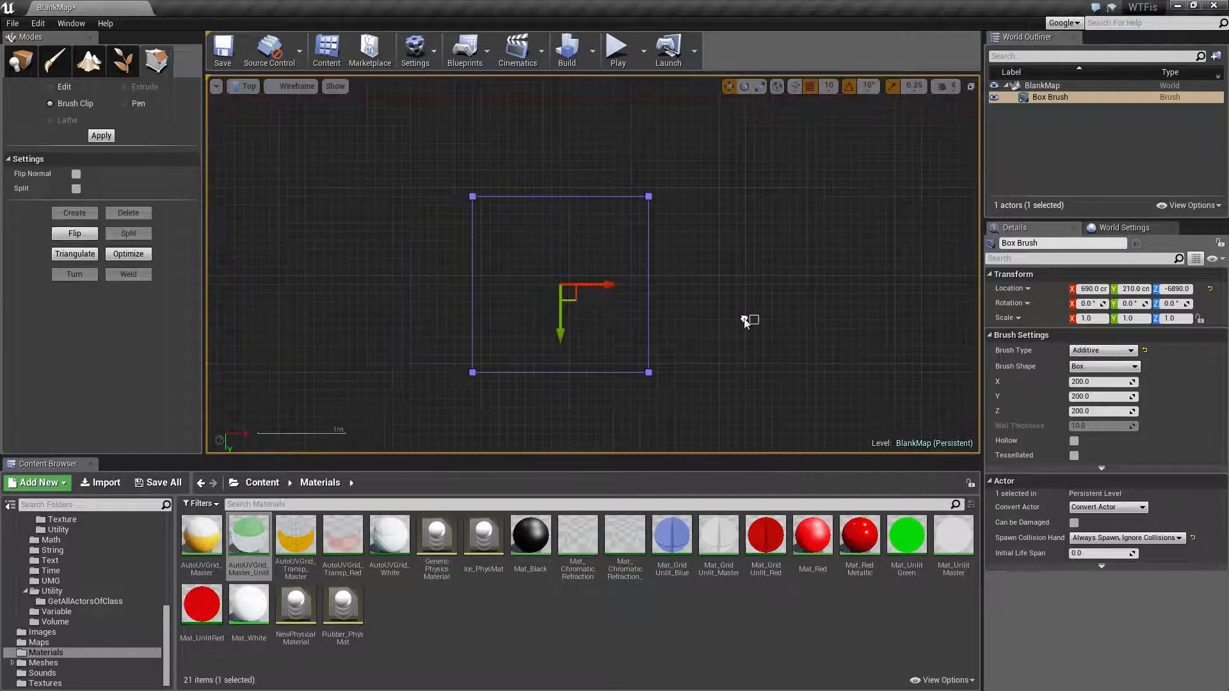
pyautogui.click(740, 276)
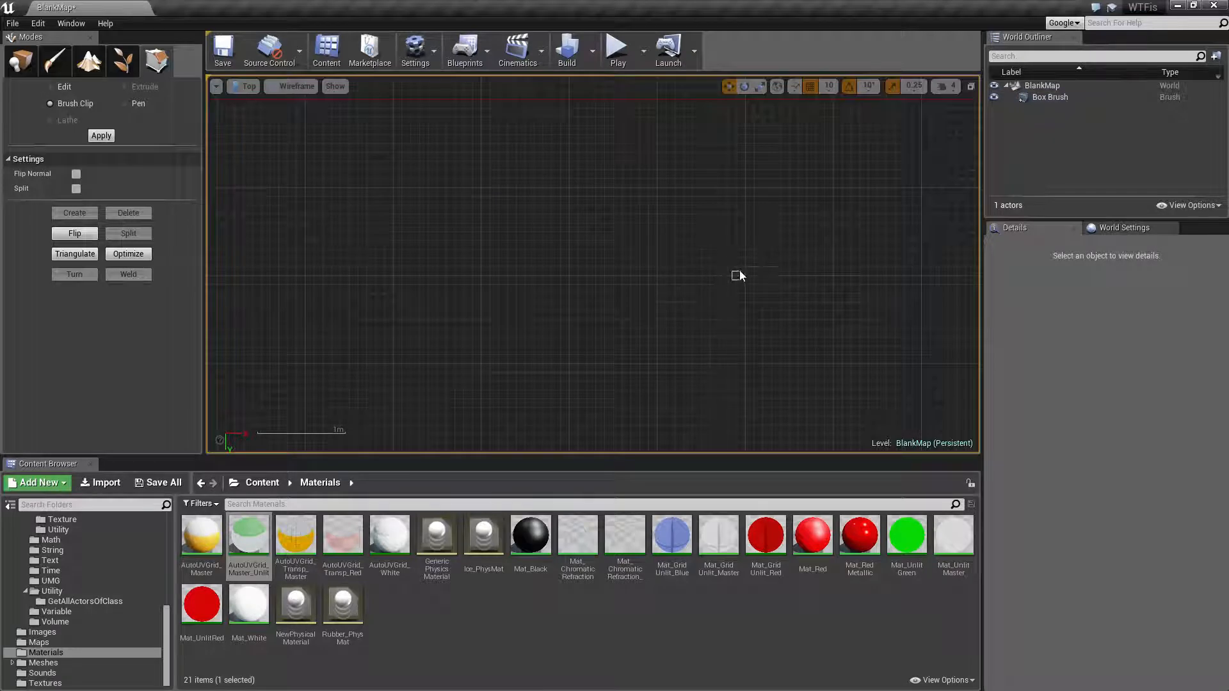
pyautogui.click(1050, 97)
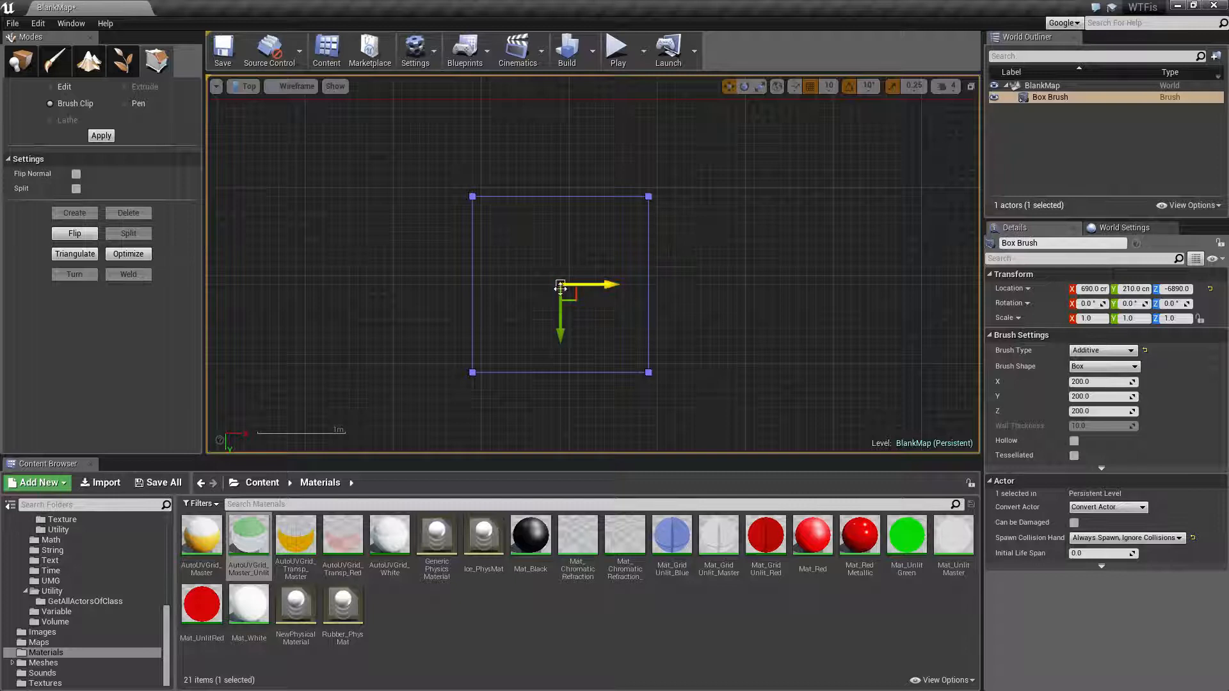
pyautogui.click(488, 268)
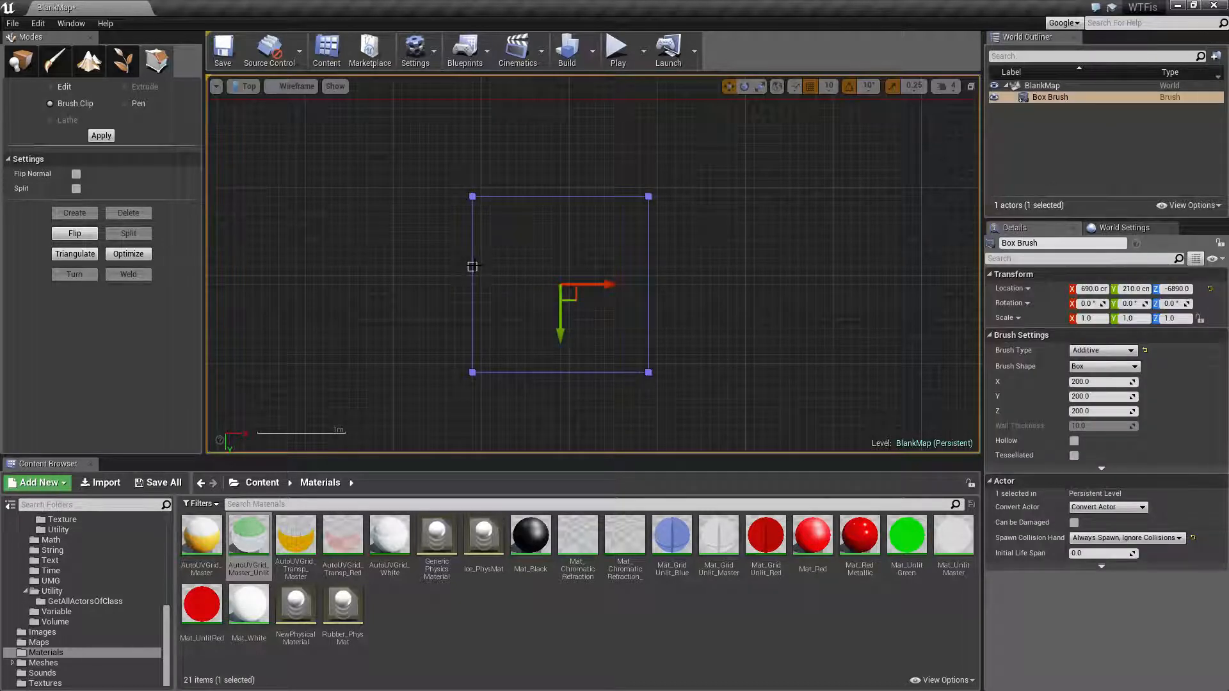
pyautogui.moveTo(446, 284)
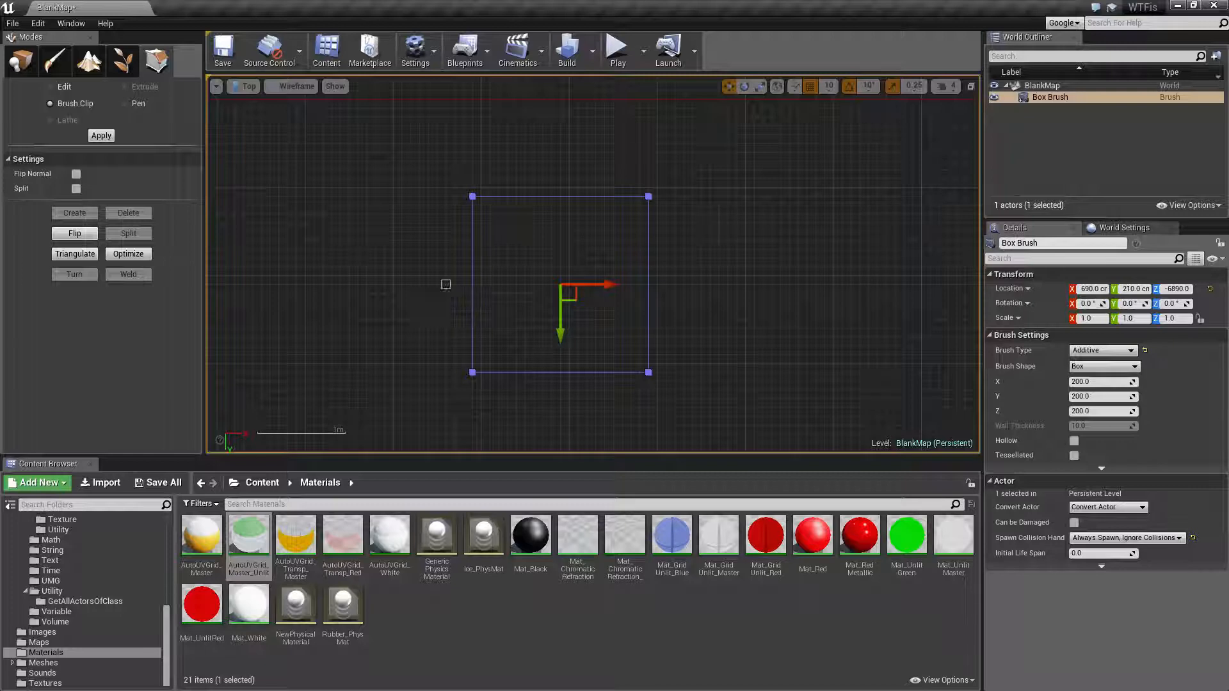
pyautogui.moveTo(437, 279)
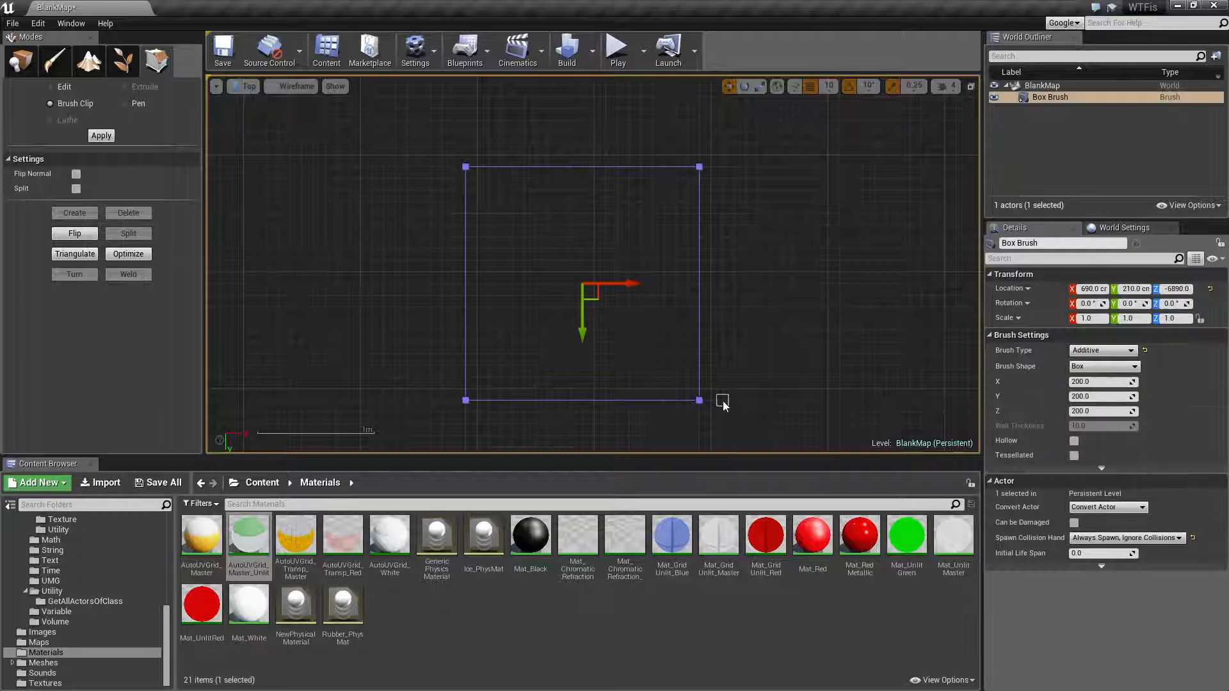
pyautogui.moveTo(721, 353)
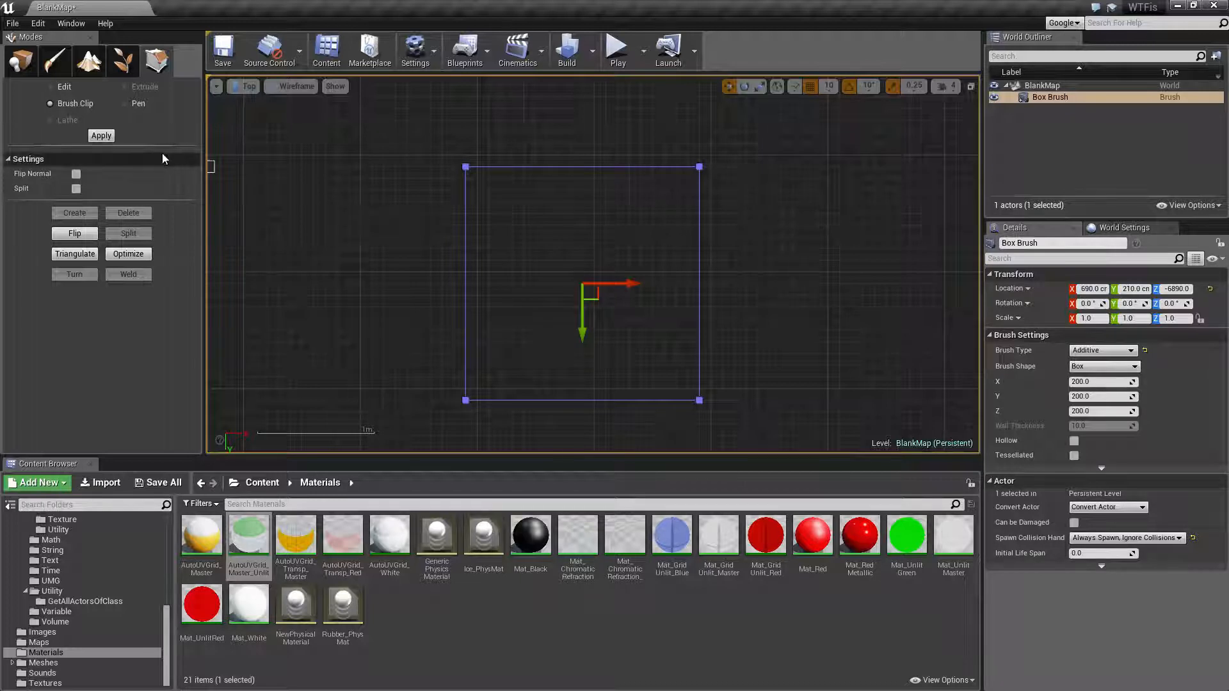
pyautogui.moveTo(419, 289)
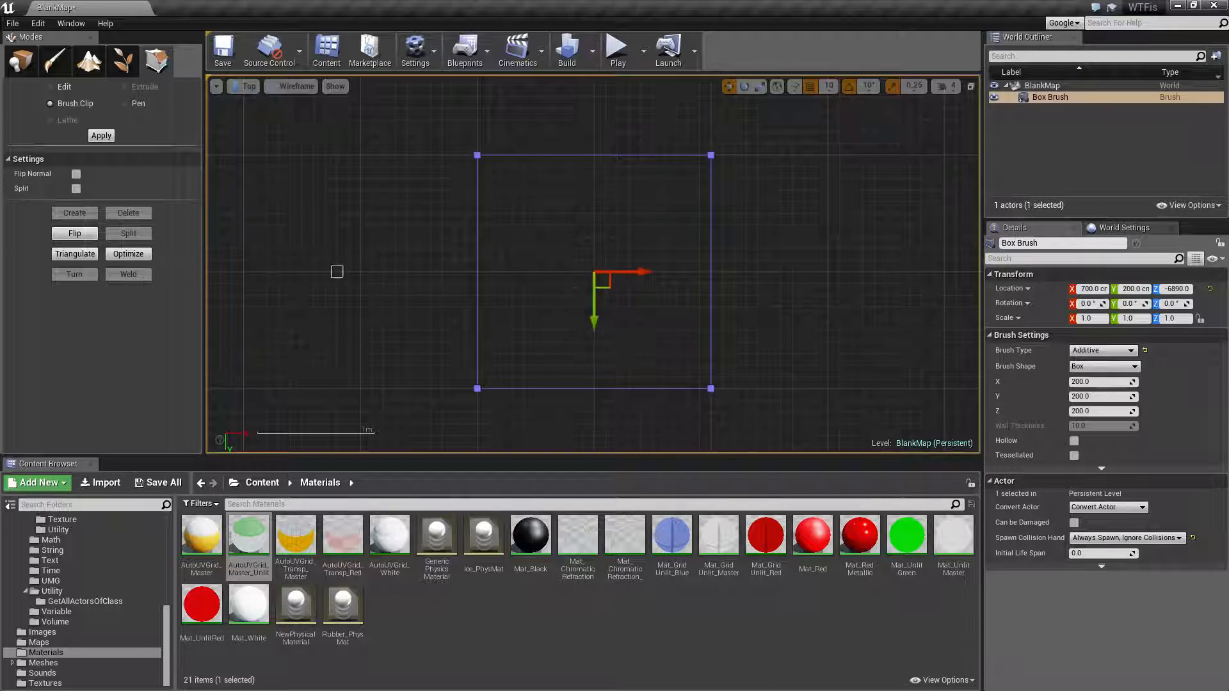
# - Deselect the box brush before marking the vertical clip line
pyautogui.click(592, 133)
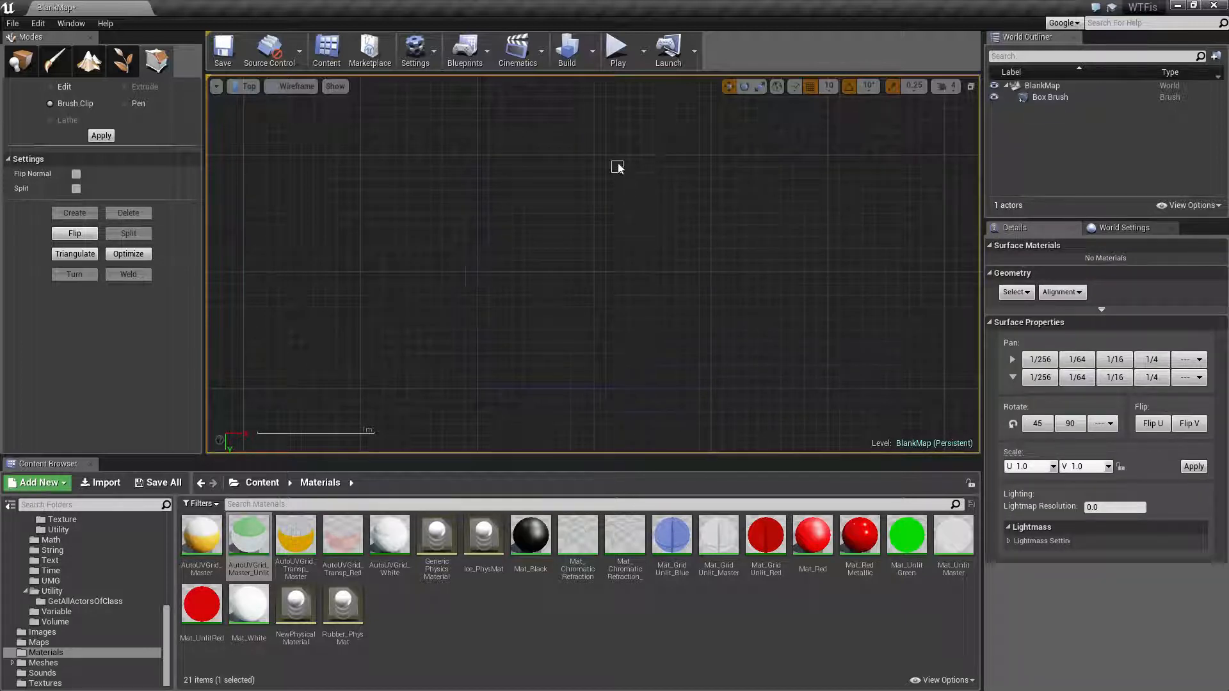
pyautogui.moveTo(596, 146)
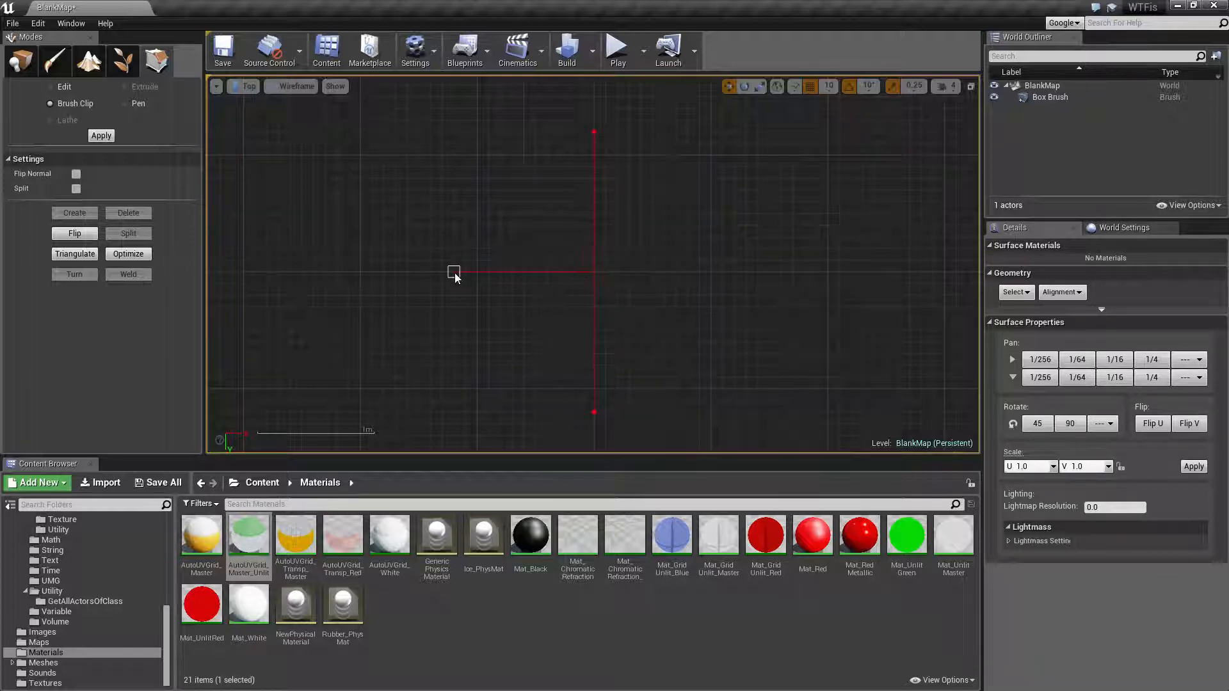
pyautogui.moveTo(338, 257)
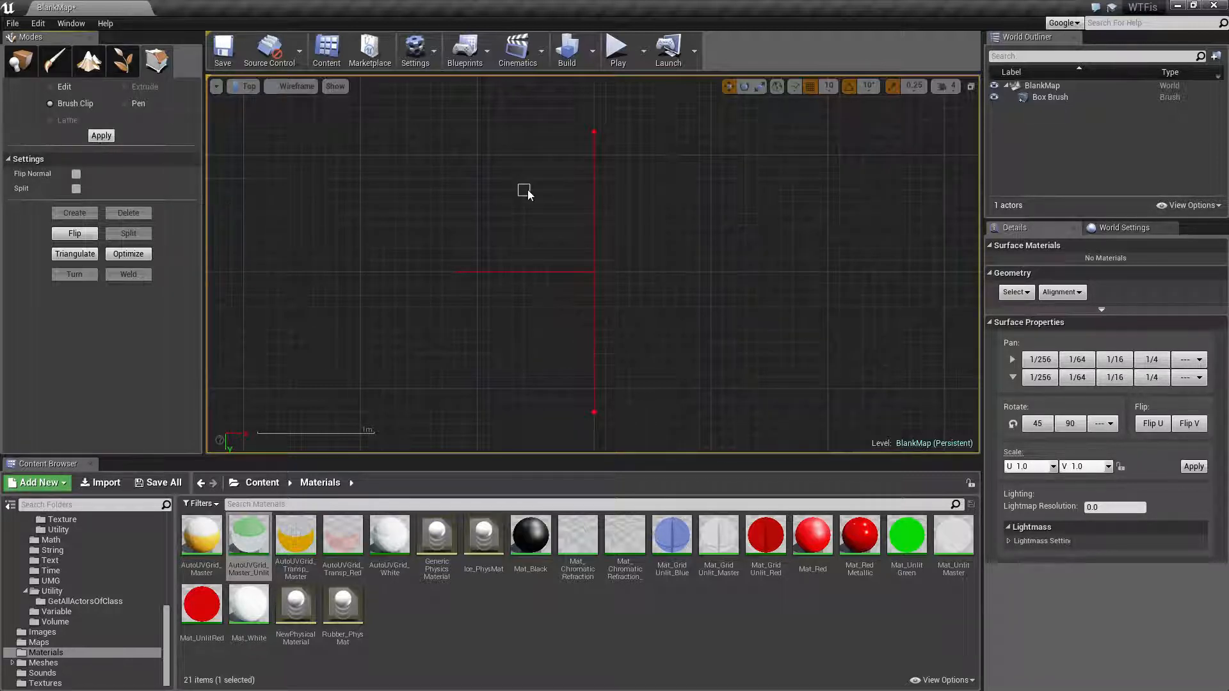
pyautogui.moveTo(524, 239)
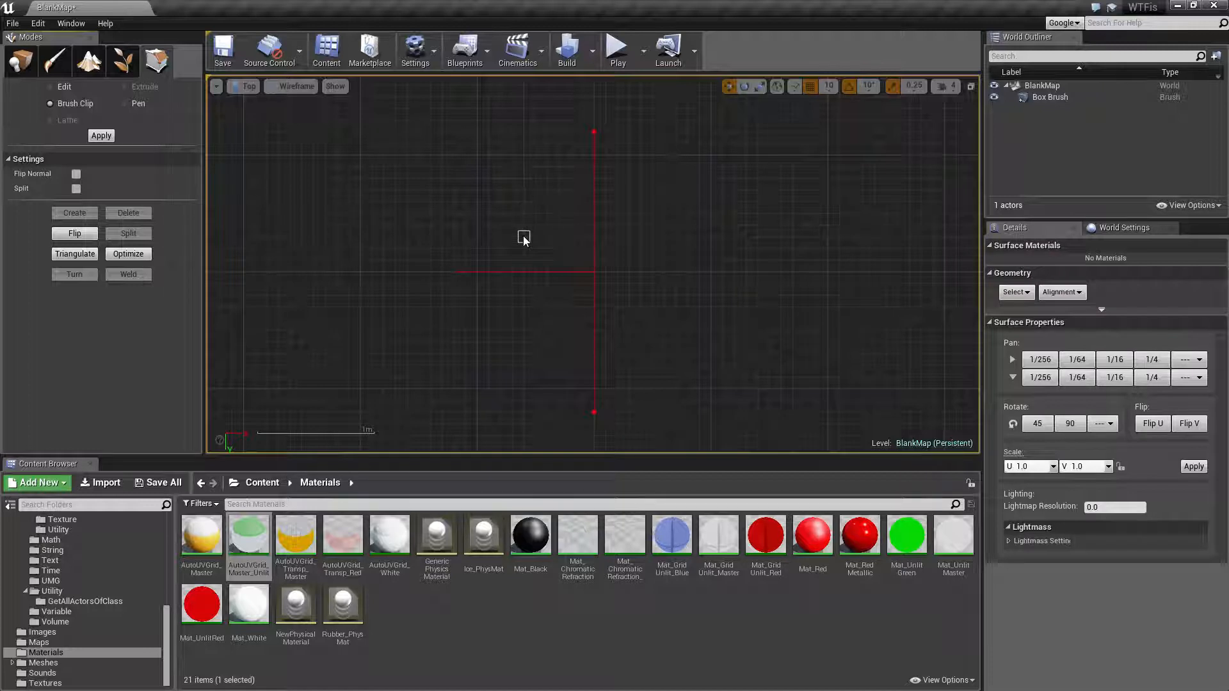
pyautogui.moveTo(476, 224)
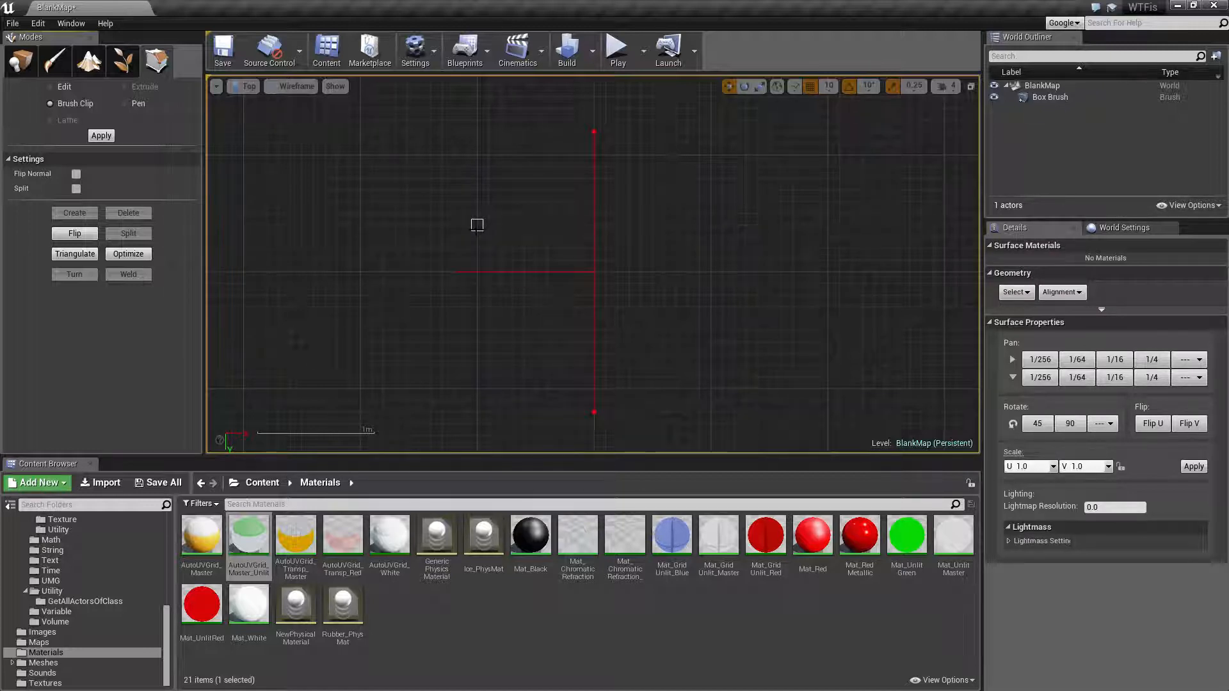
# - Select the Box Brush and apply the clip, keeping only its right half
pyautogui.click(1050, 97)
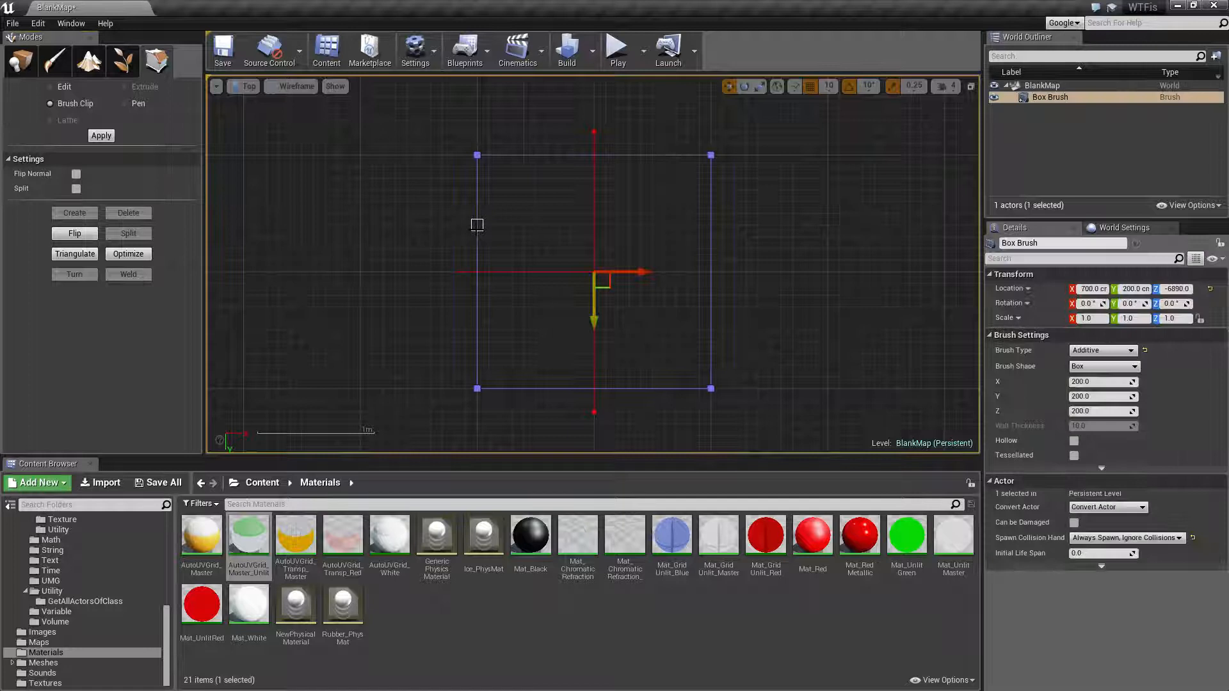
pyautogui.moveTo(610, 345)
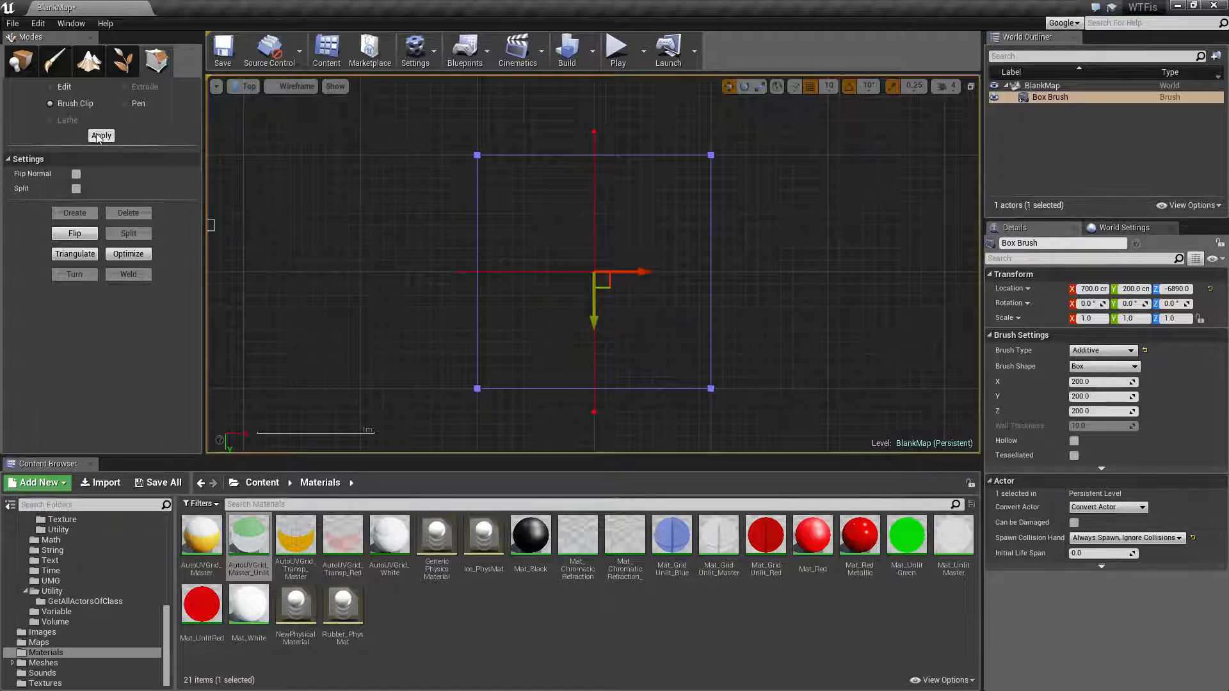
pyautogui.click(100, 135)
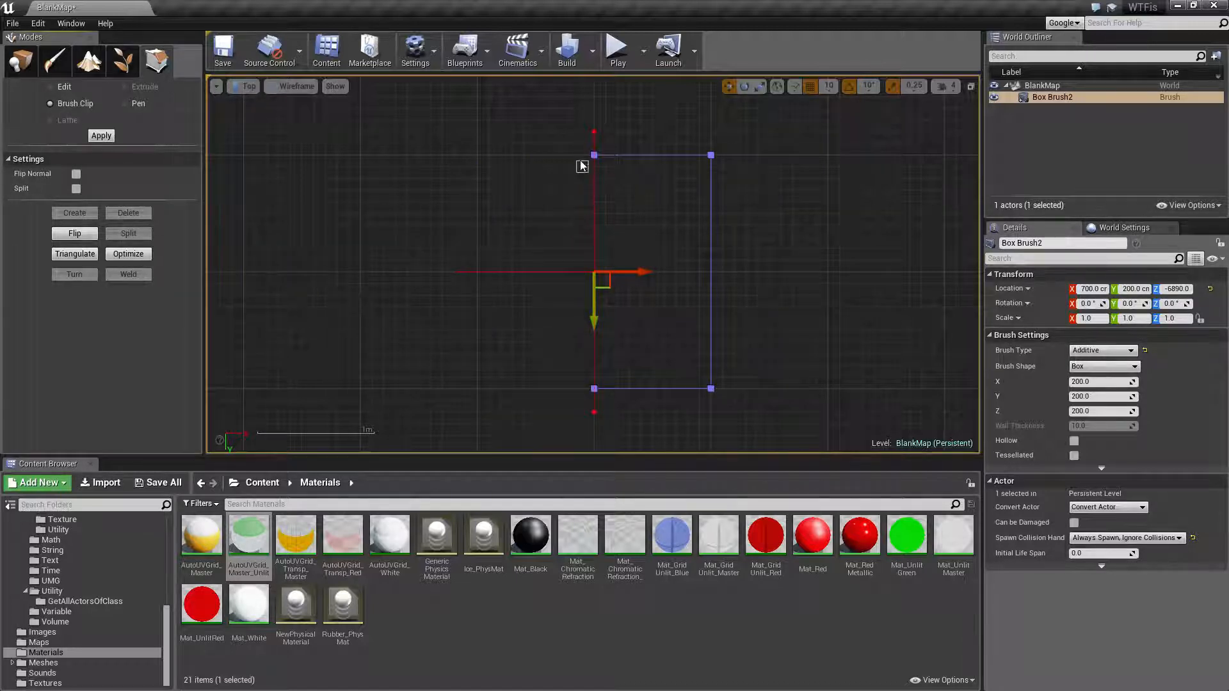
pyautogui.moveTo(678, 194)
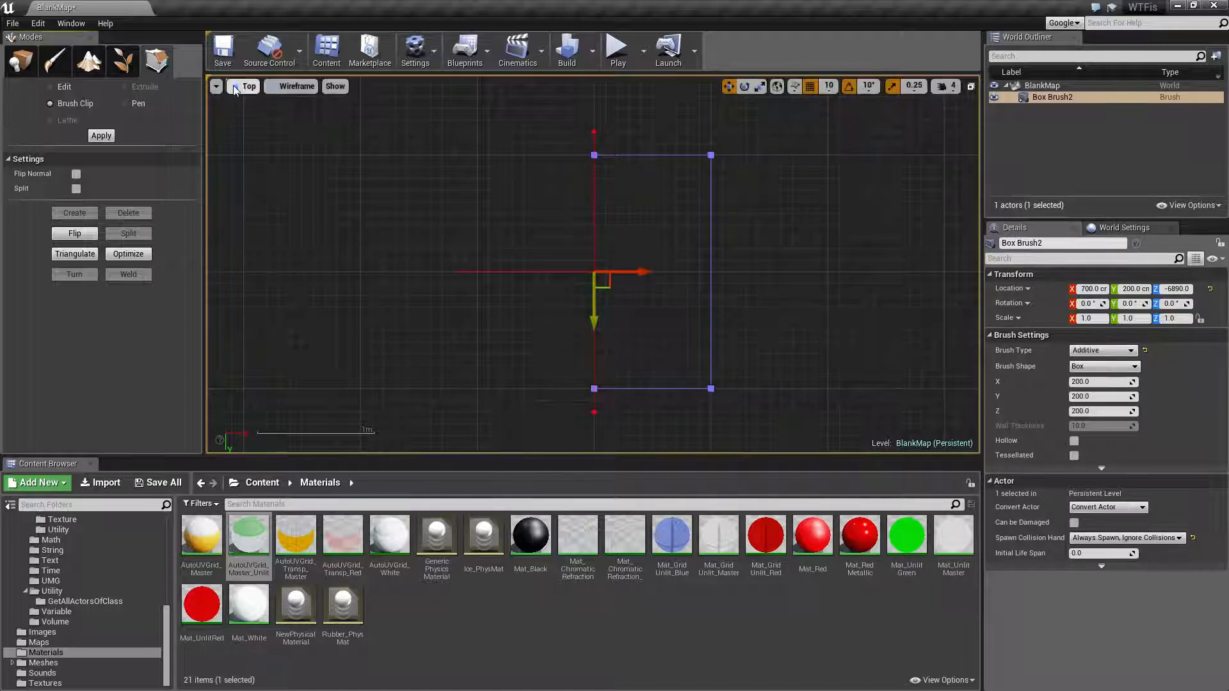
# - Undo the Brush Clip so the full cube is restored
pyautogui.click(249, 86)
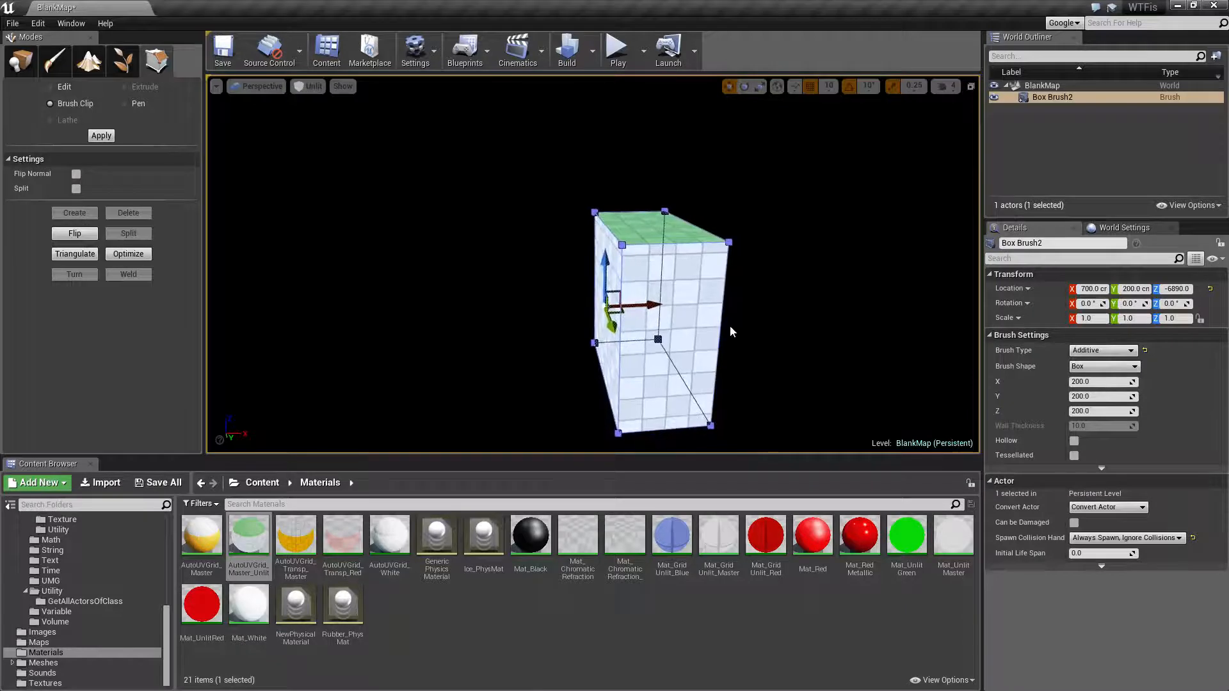
pyautogui.press('ctrl+z')
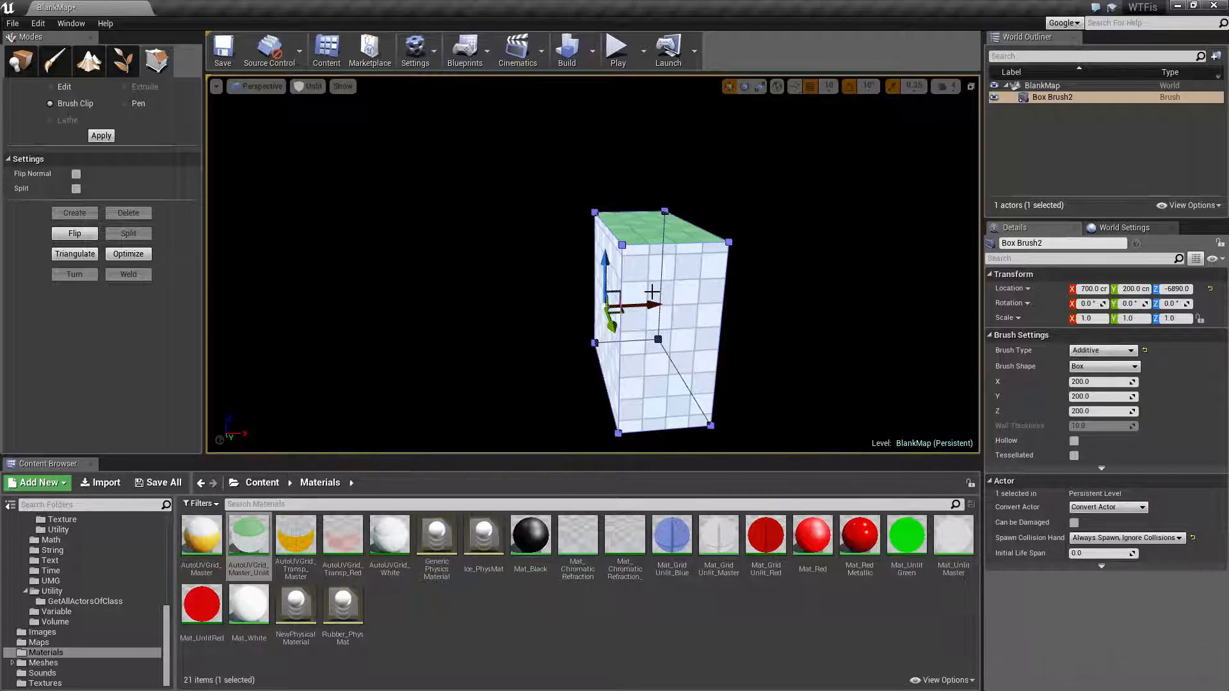
pyautogui.press('ctrl+z')
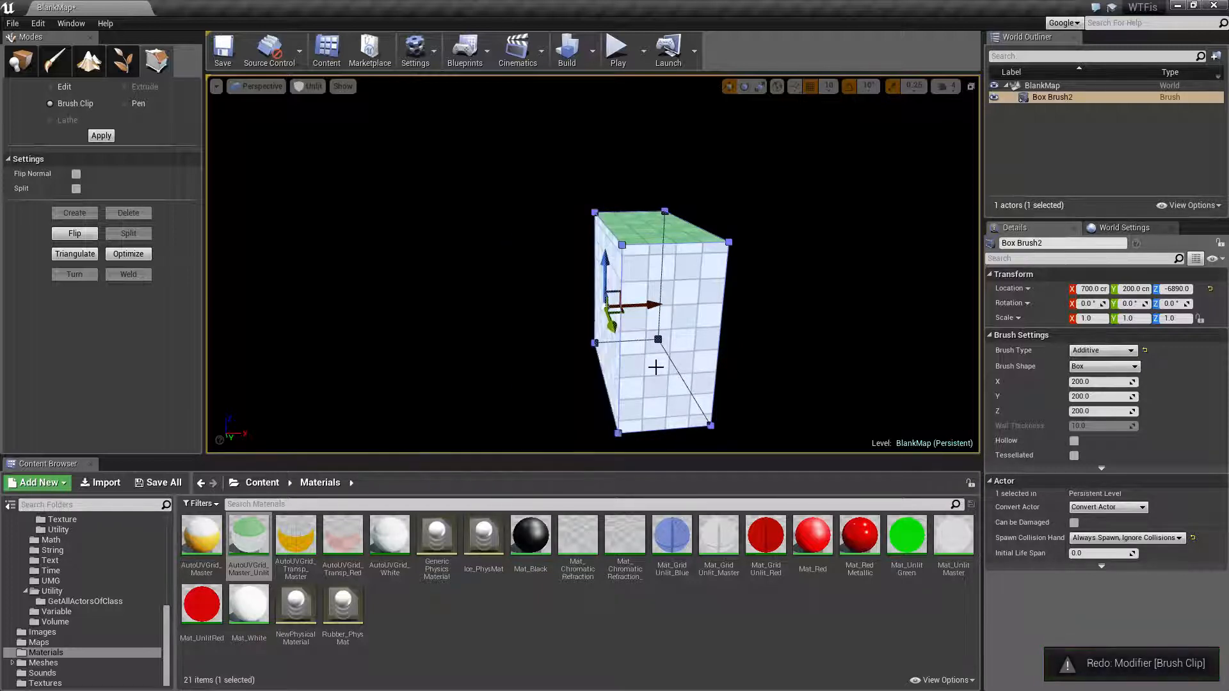
pyautogui.press('ctrl+z')
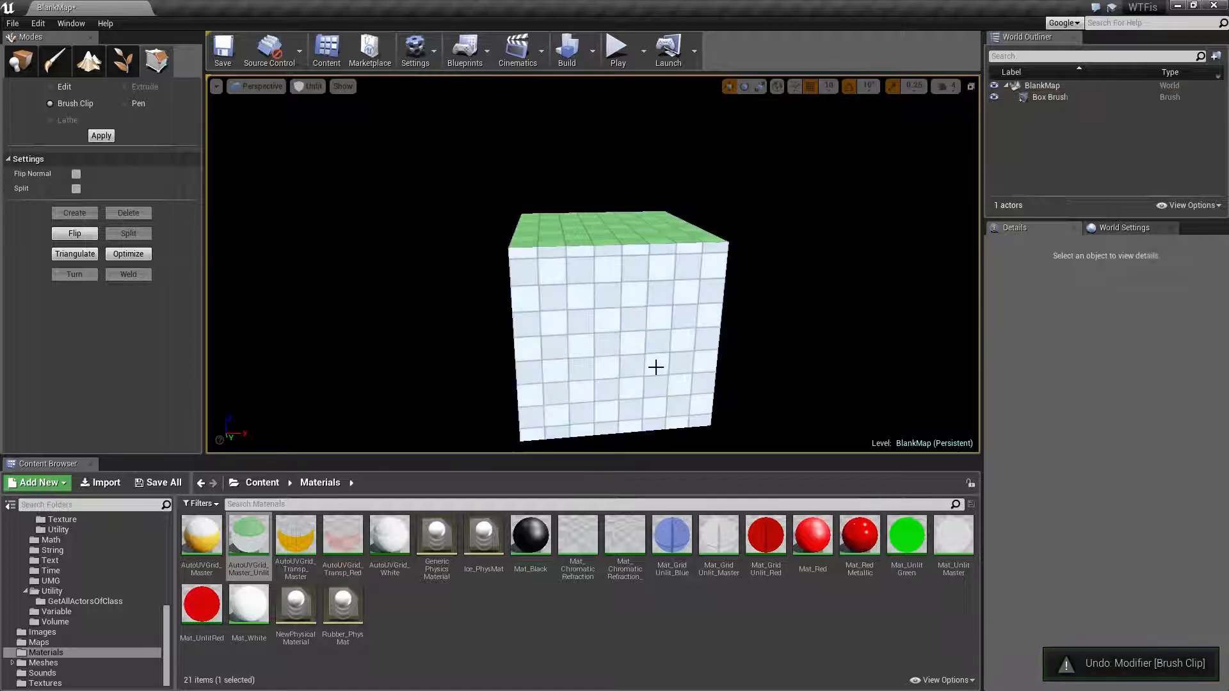
pyautogui.click(258, 87)
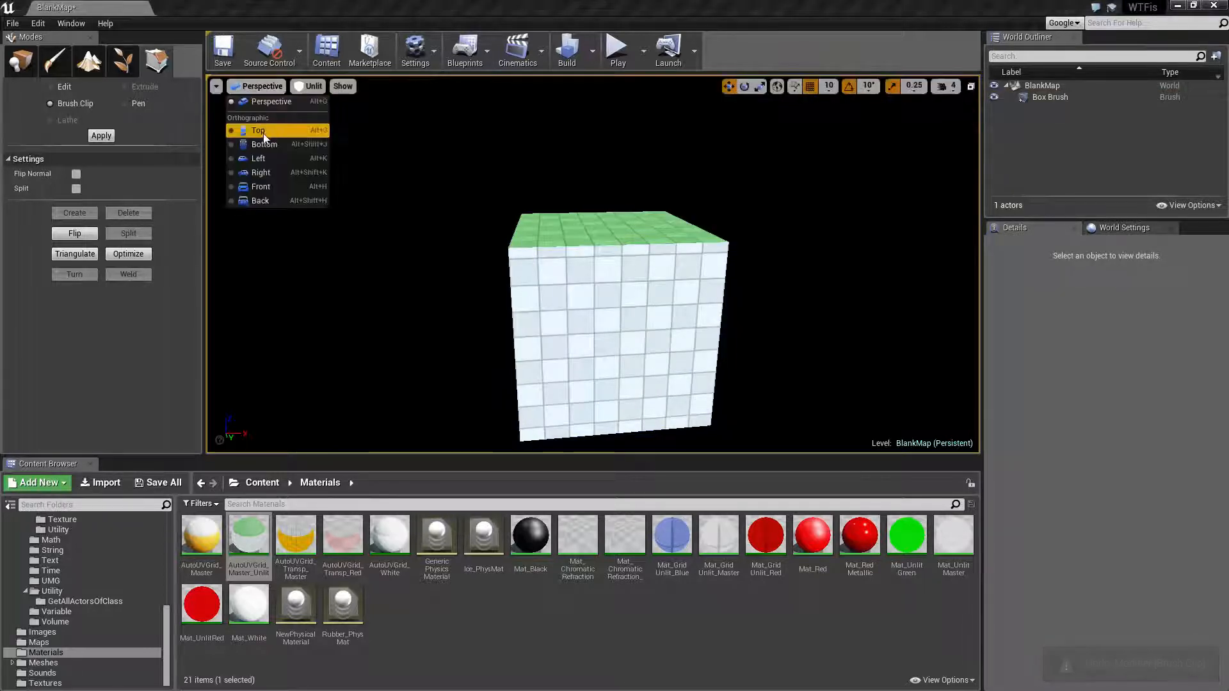
# - Switch the viewport back to the Top orthographic view
pyautogui.click(258, 130)
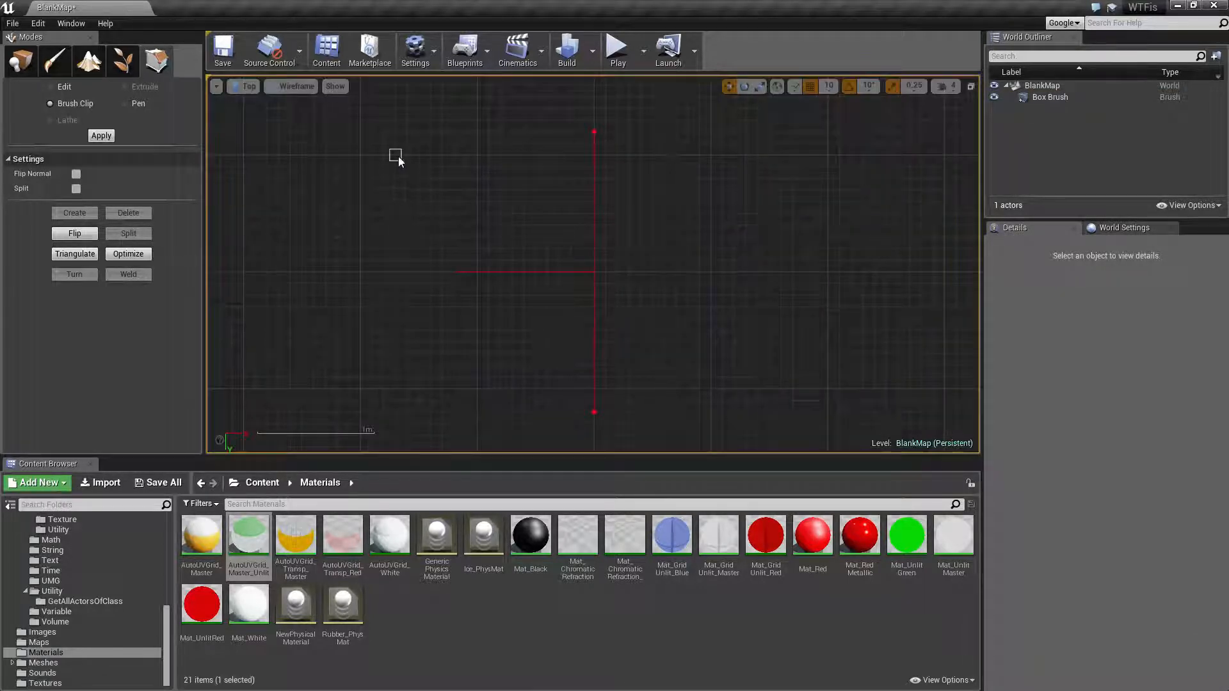
pyautogui.moveTo(652, 135)
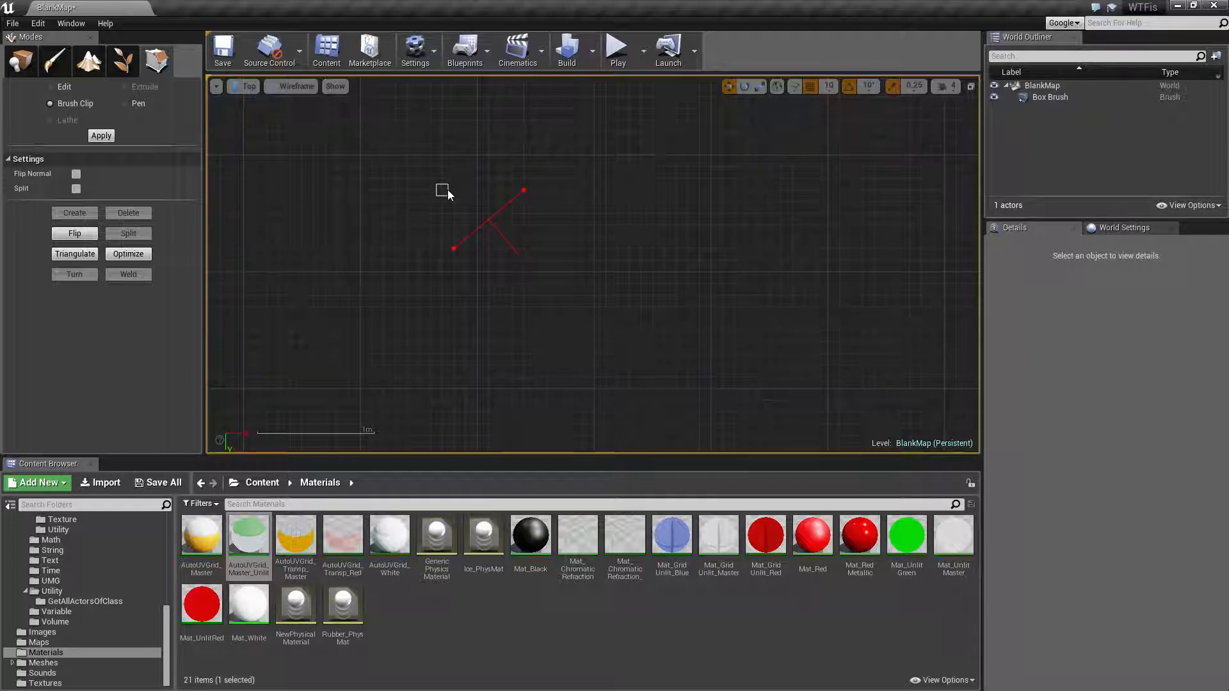
pyautogui.moveTo(467, 172)
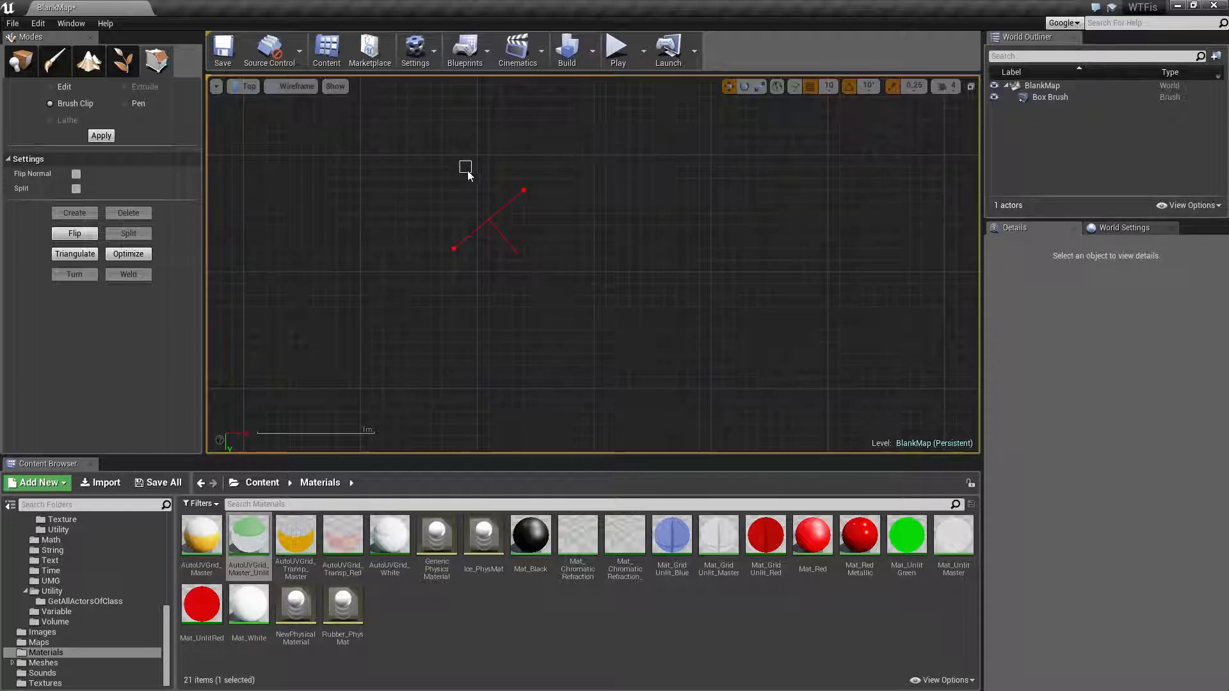
pyautogui.moveTo(465, 283)
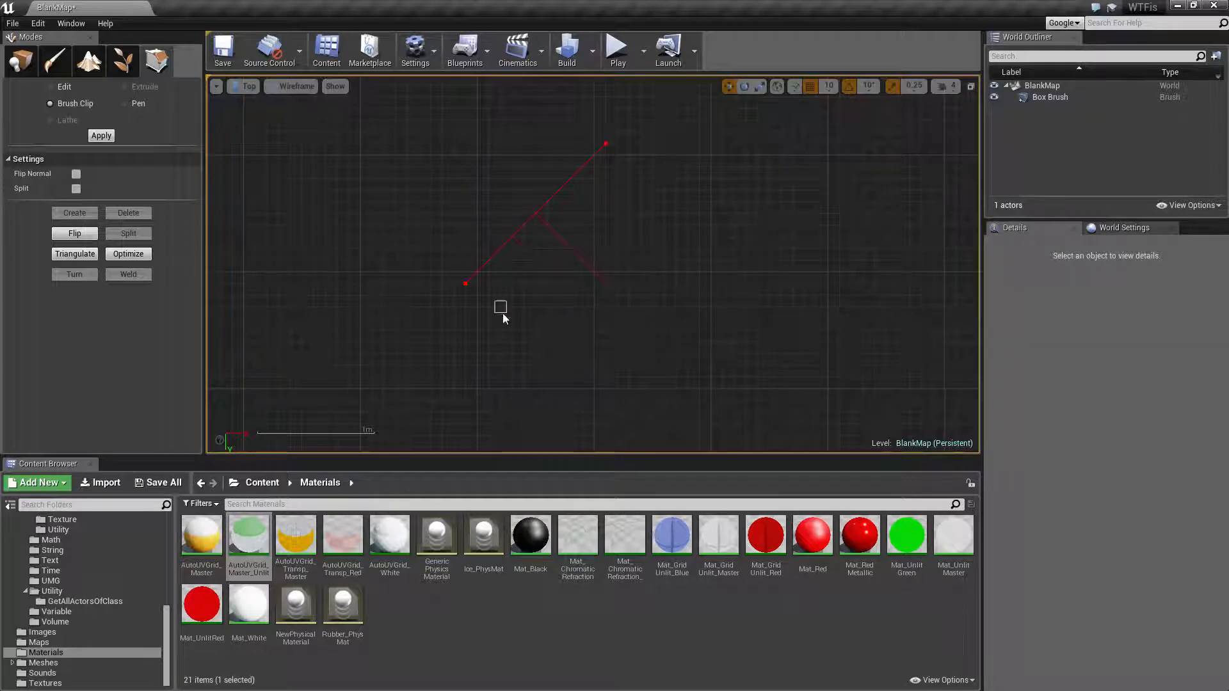
pyautogui.click(1050, 97)
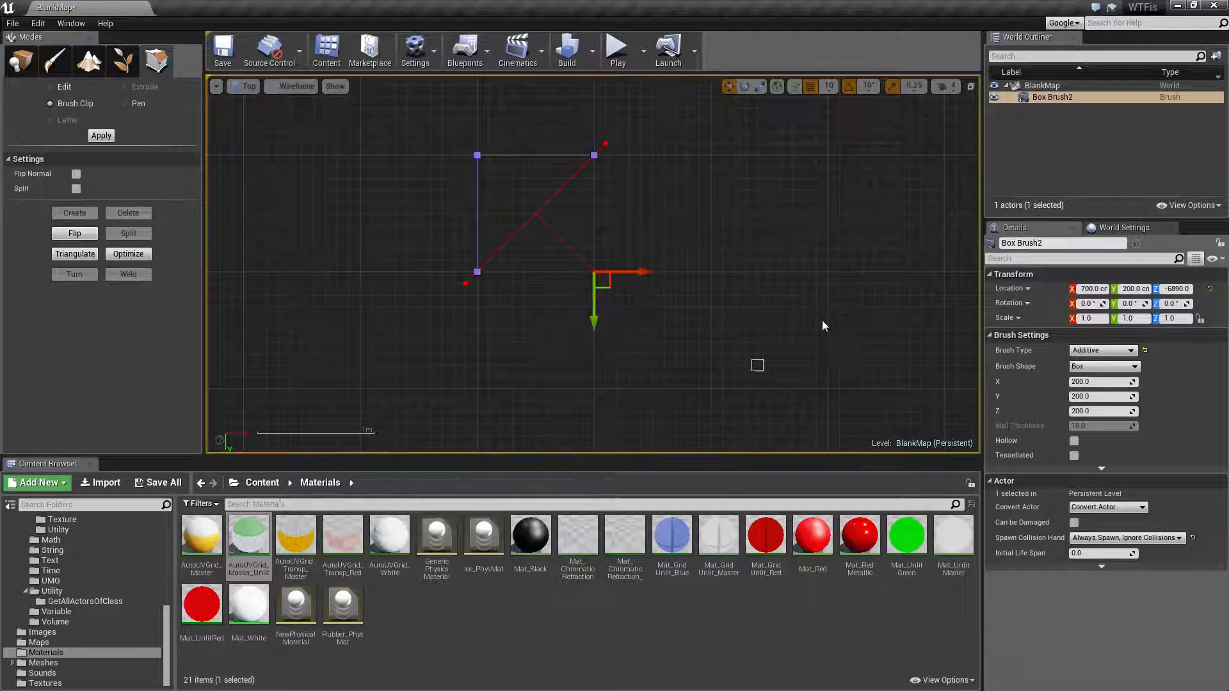
pyautogui.moveTo(583, 378)
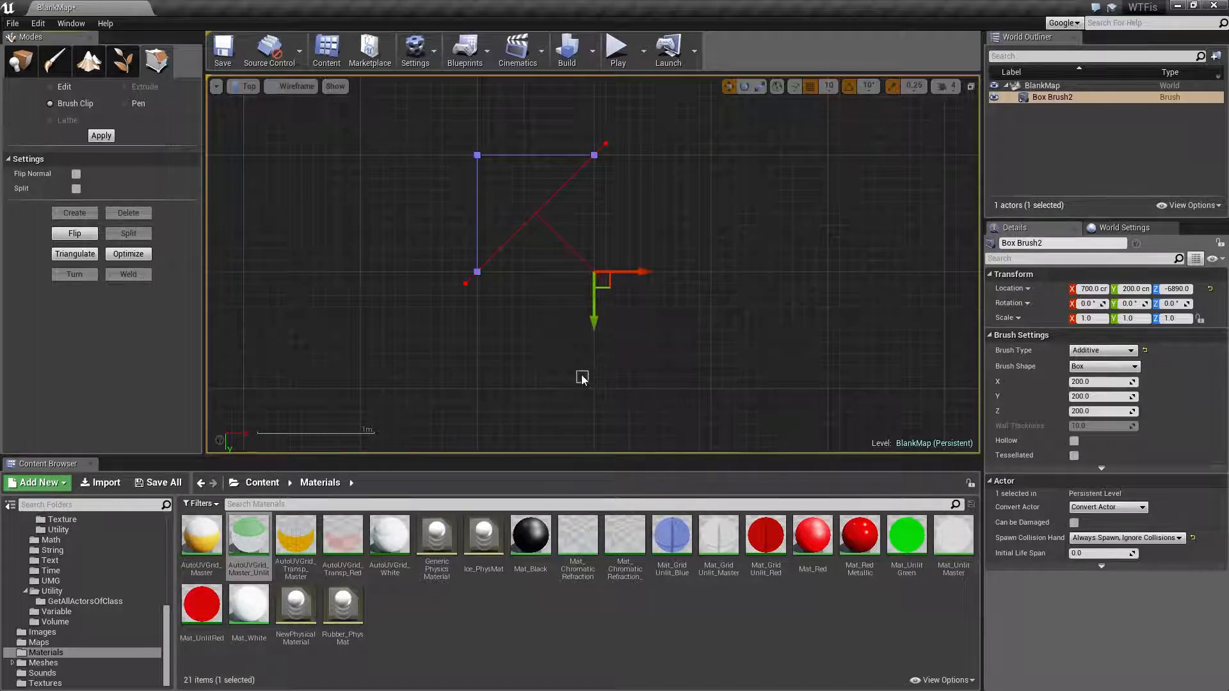
pyautogui.press('ctrl+z')
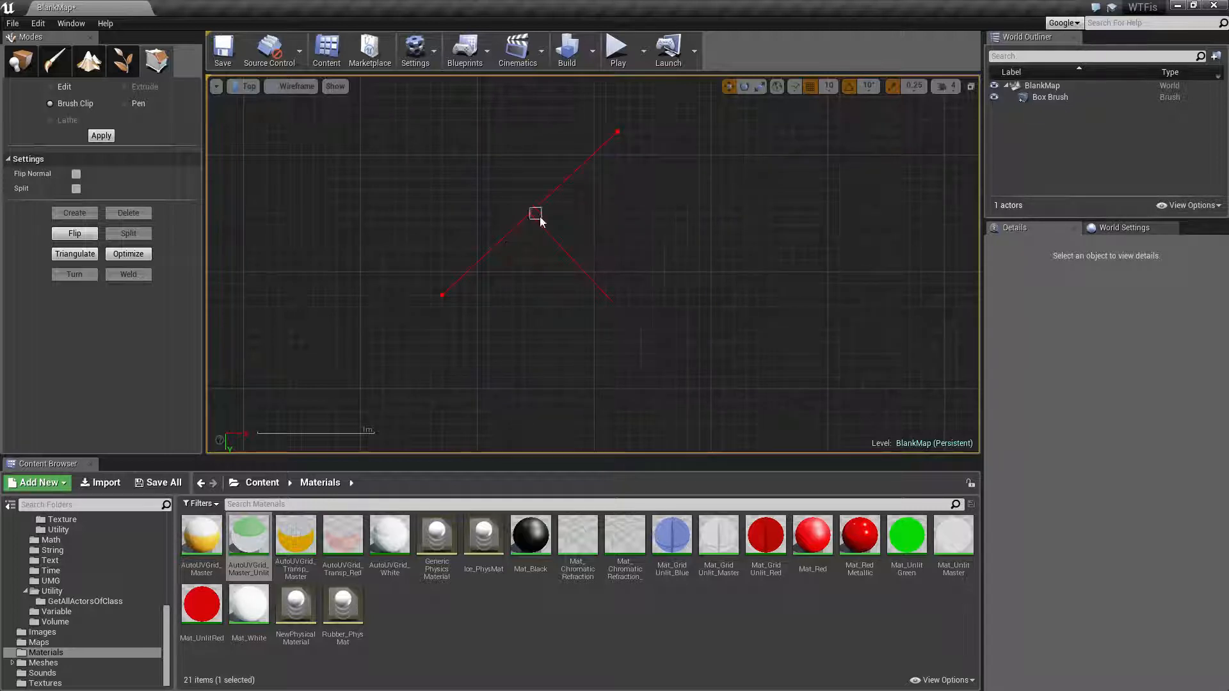
pyautogui.moveTo(35, 174)
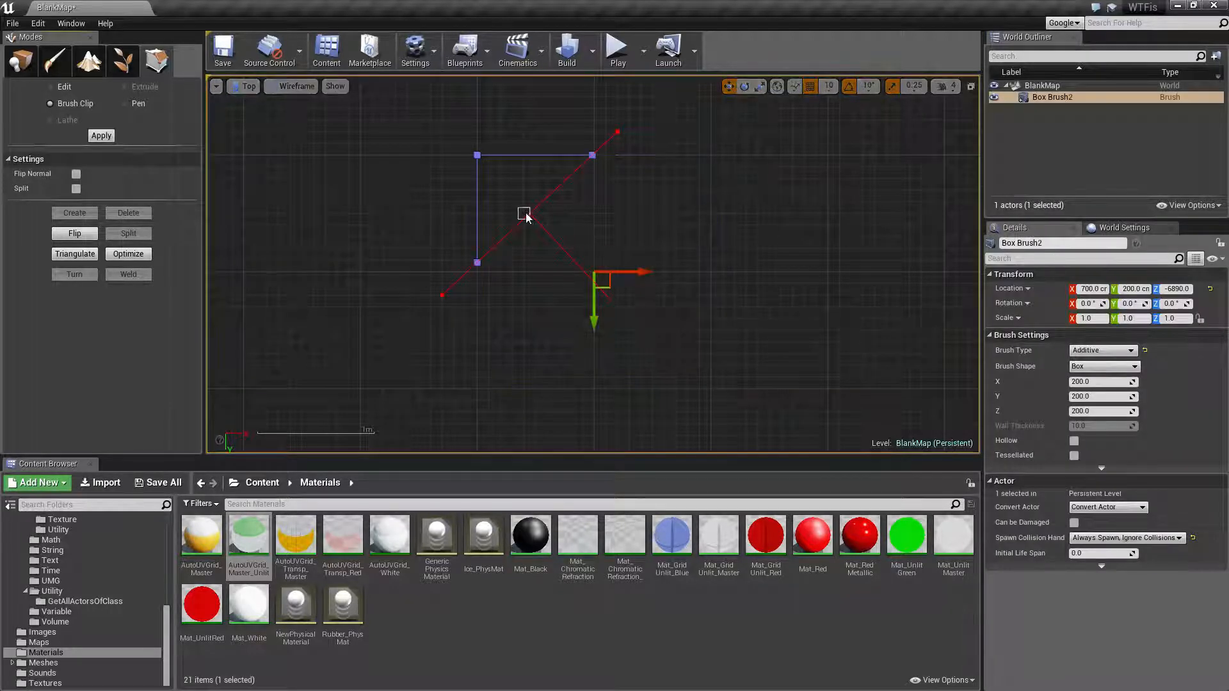
pyautogui.moveTo(594, 359)
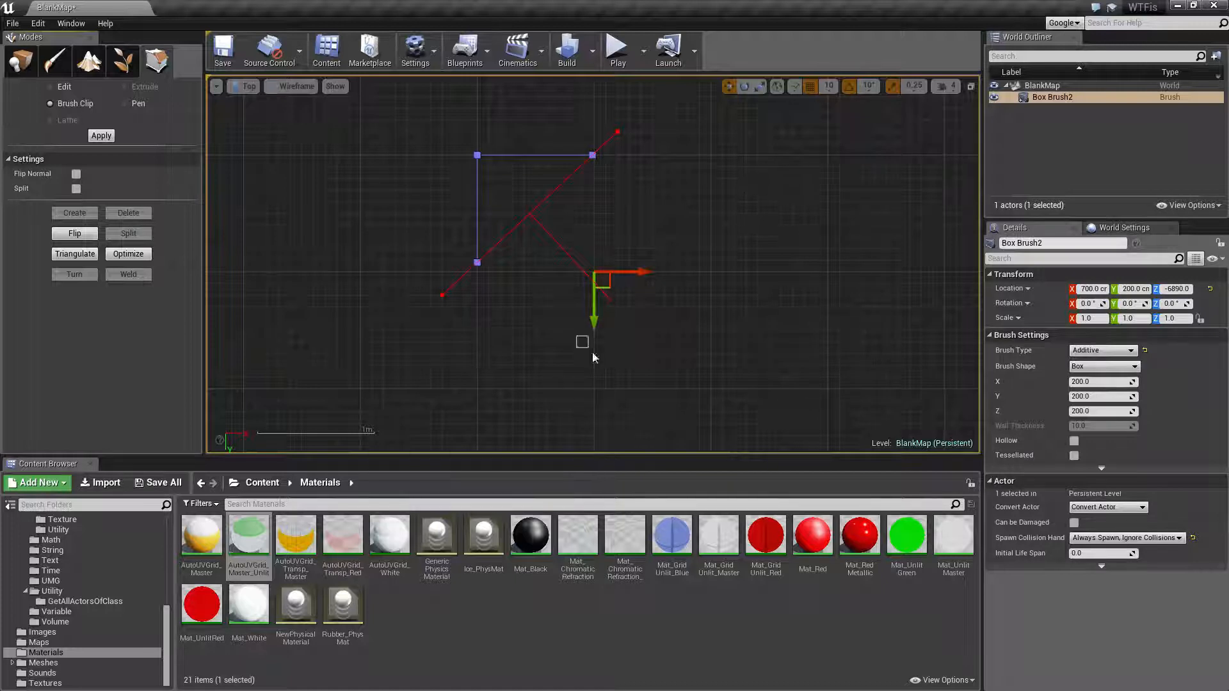
pyautogui.press('ctrl+z')
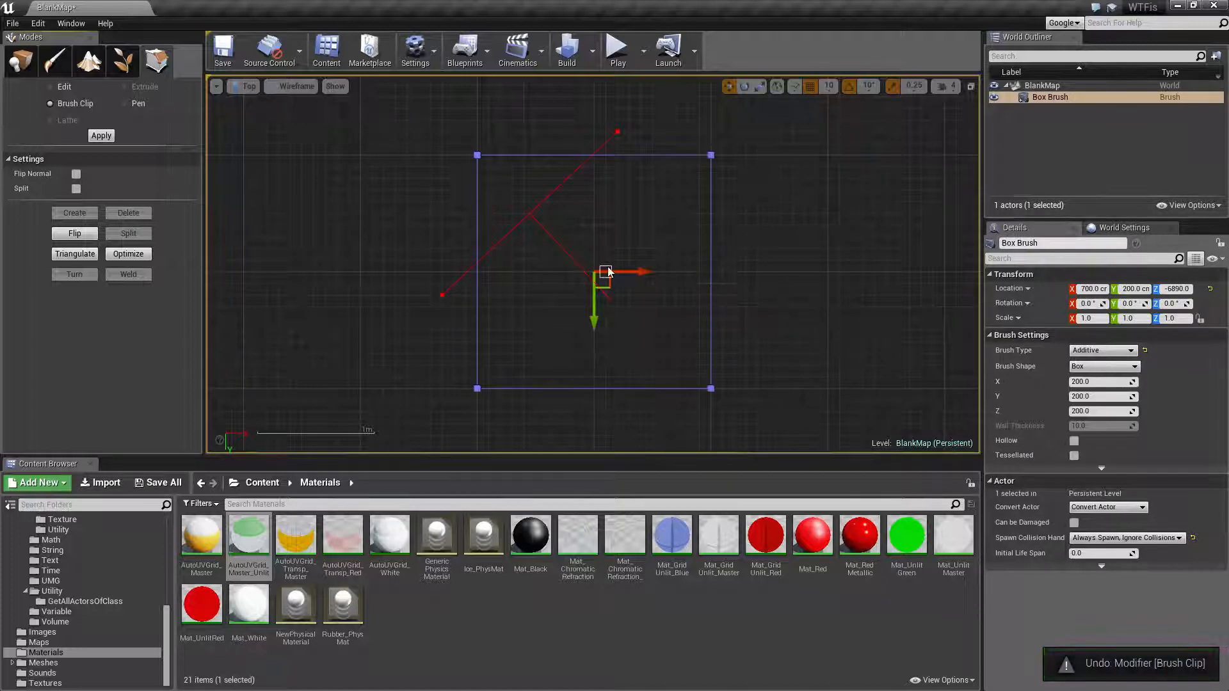
pyautogui.moveTo(77, 173)
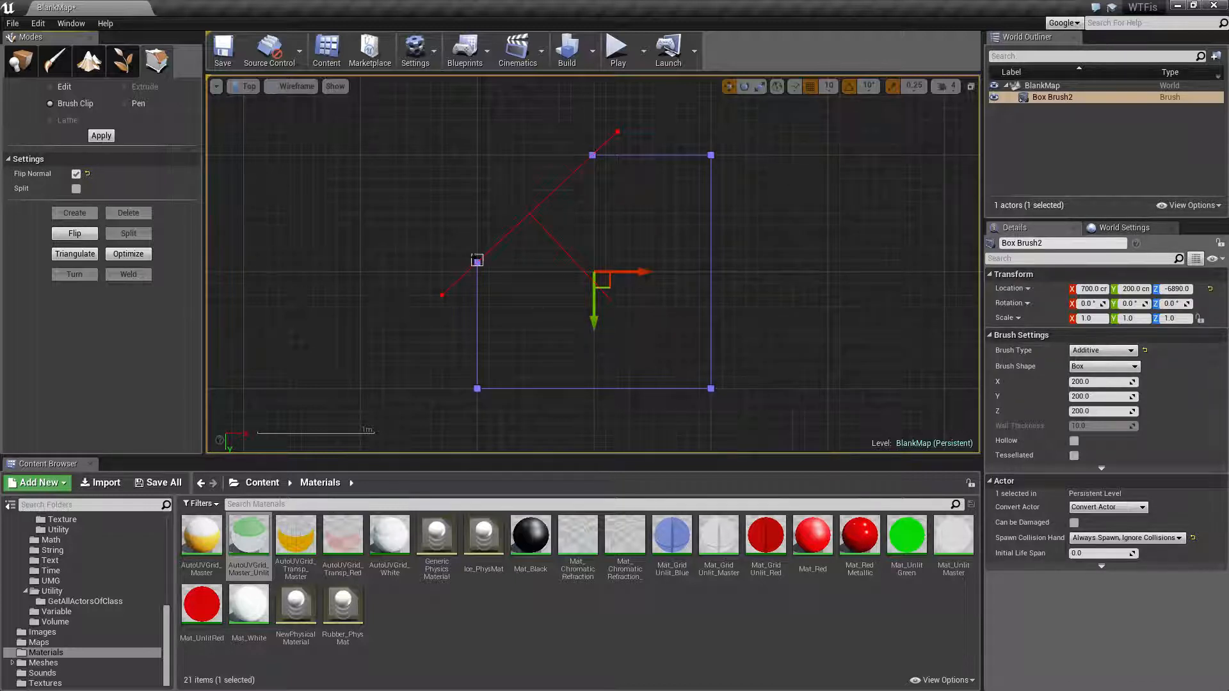
pyautogui.moveTo(454, 133)
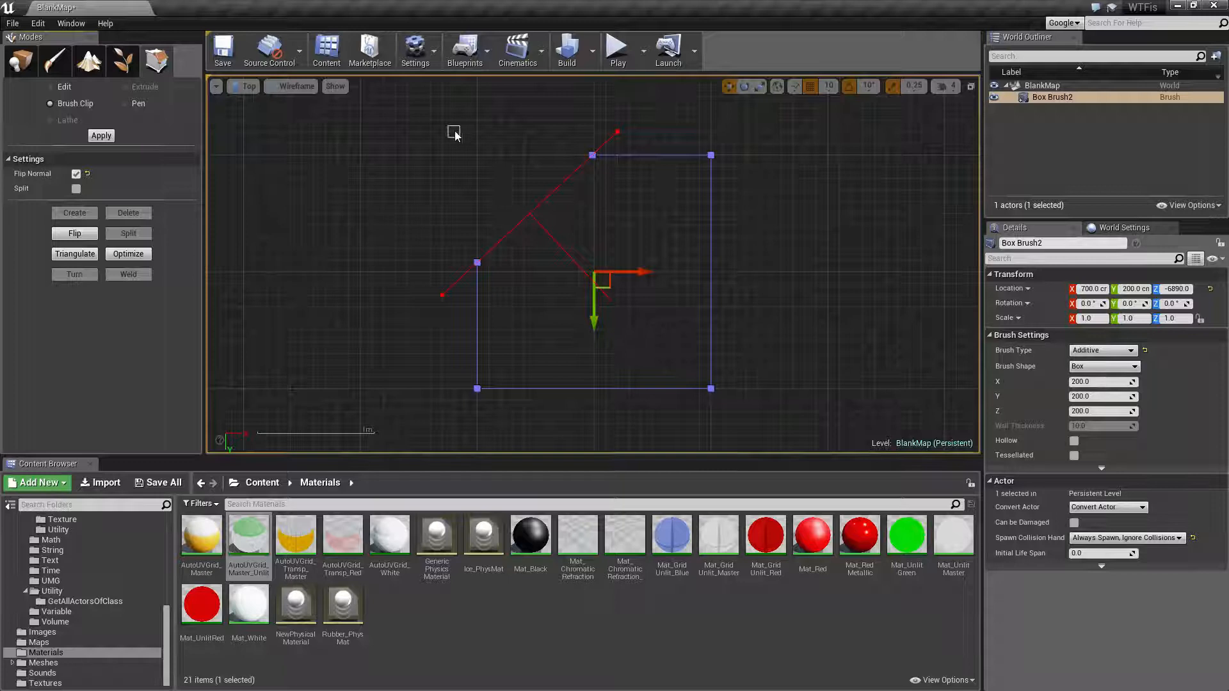
pyautogui.moveTo(559, 192)
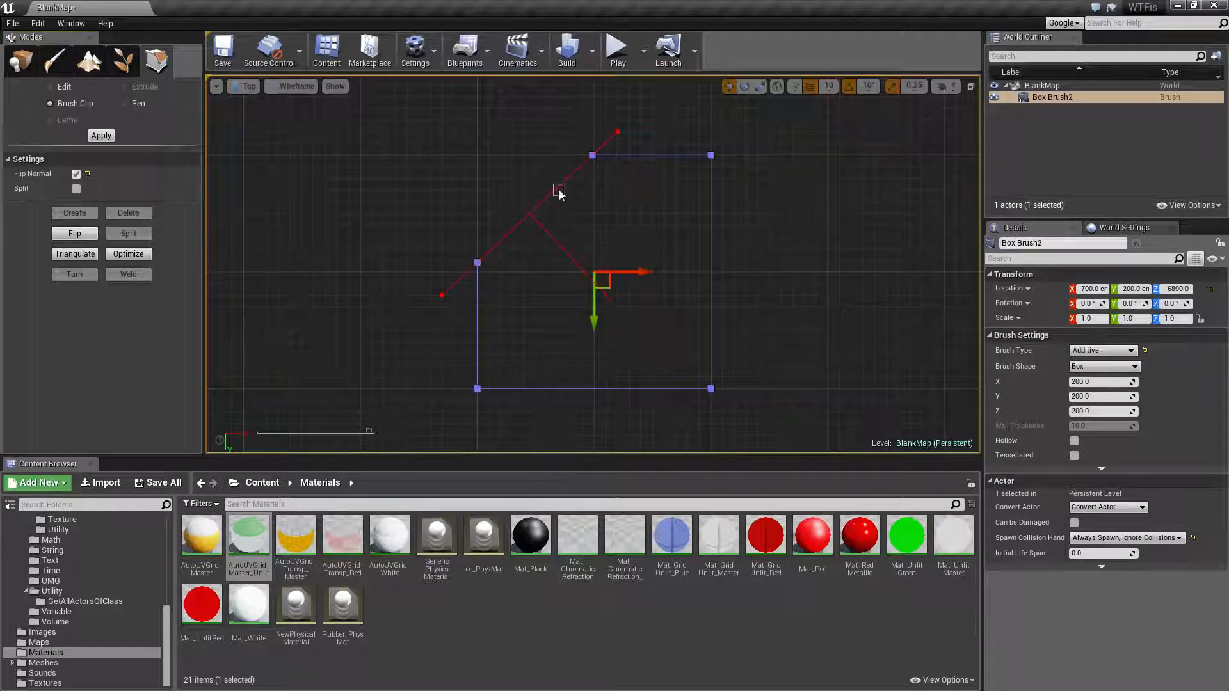
pyautogui.moveTo(430, 203)
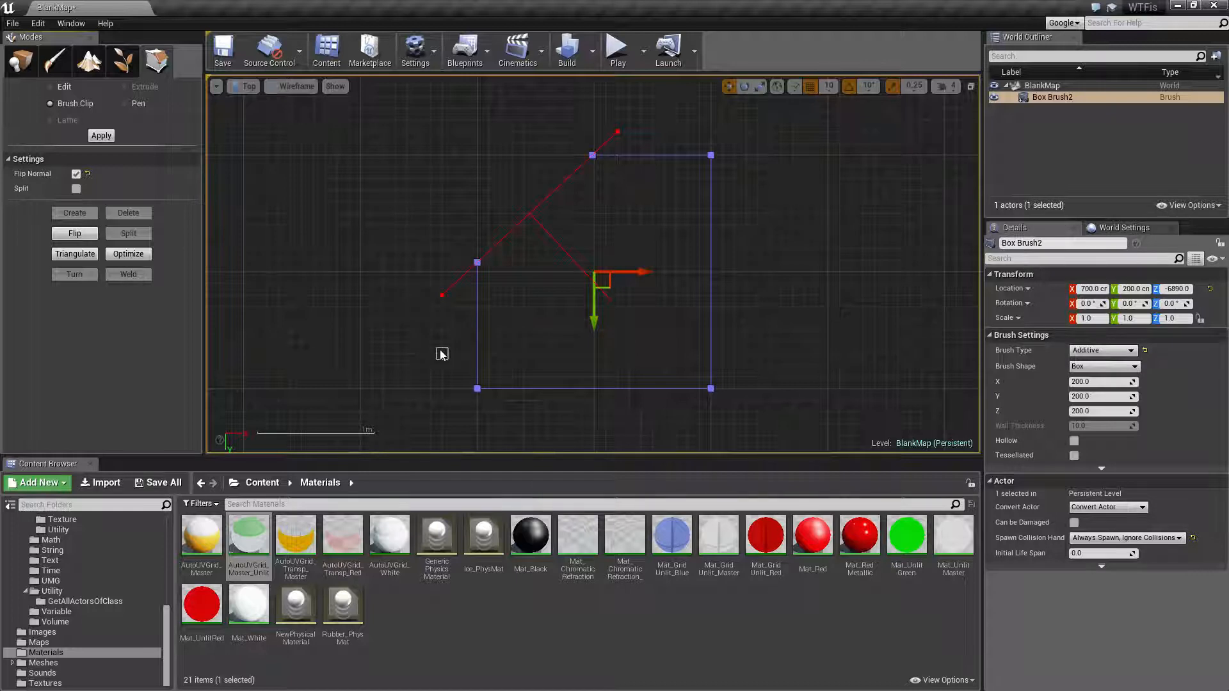
pyautogui.moveTo(76, 174)
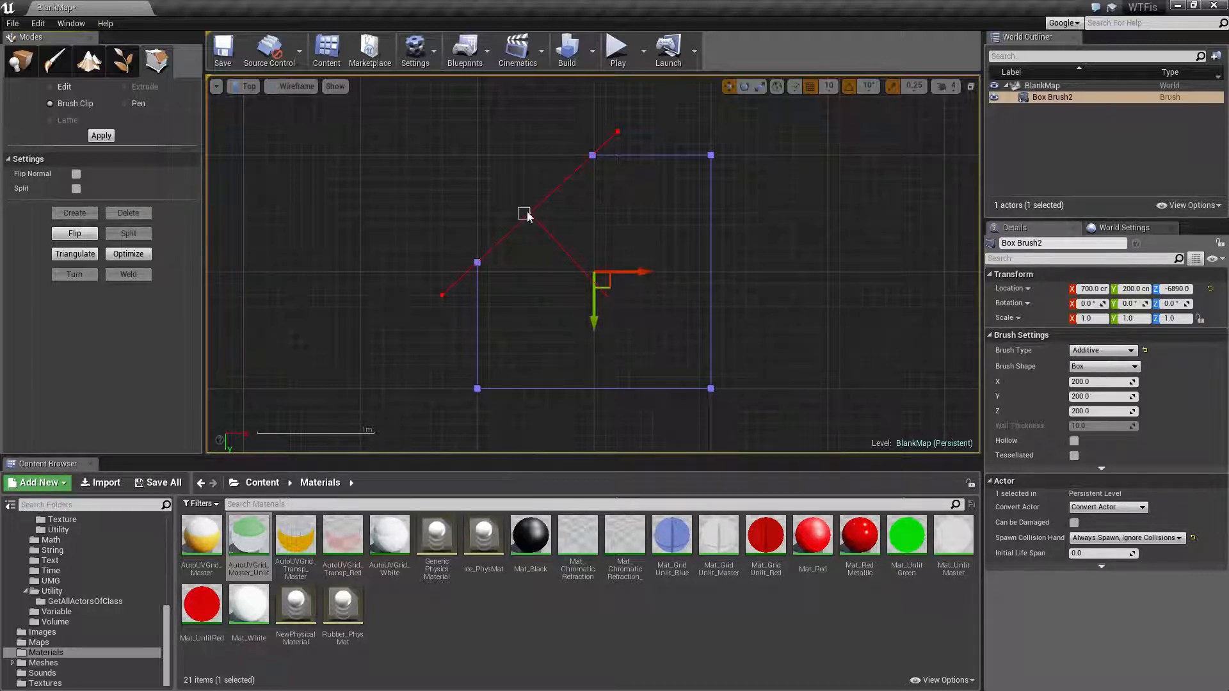
pyautogui.moveTo(398, 217)
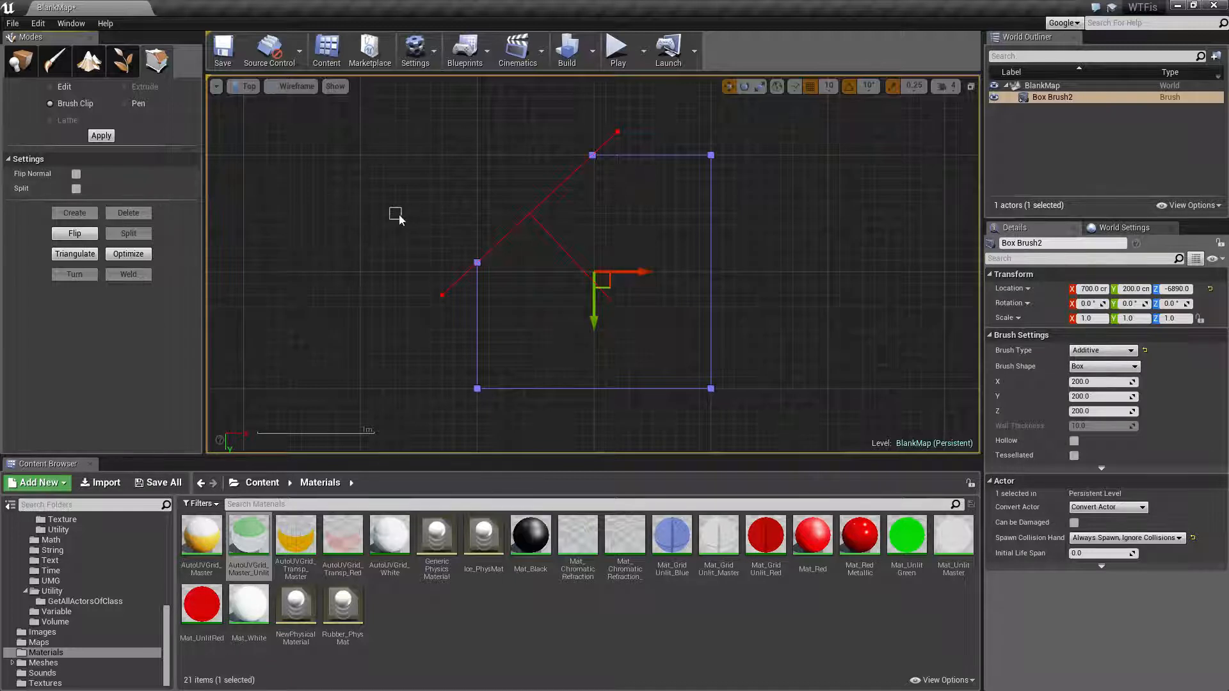
pyautogui.moveTo(533, 213)
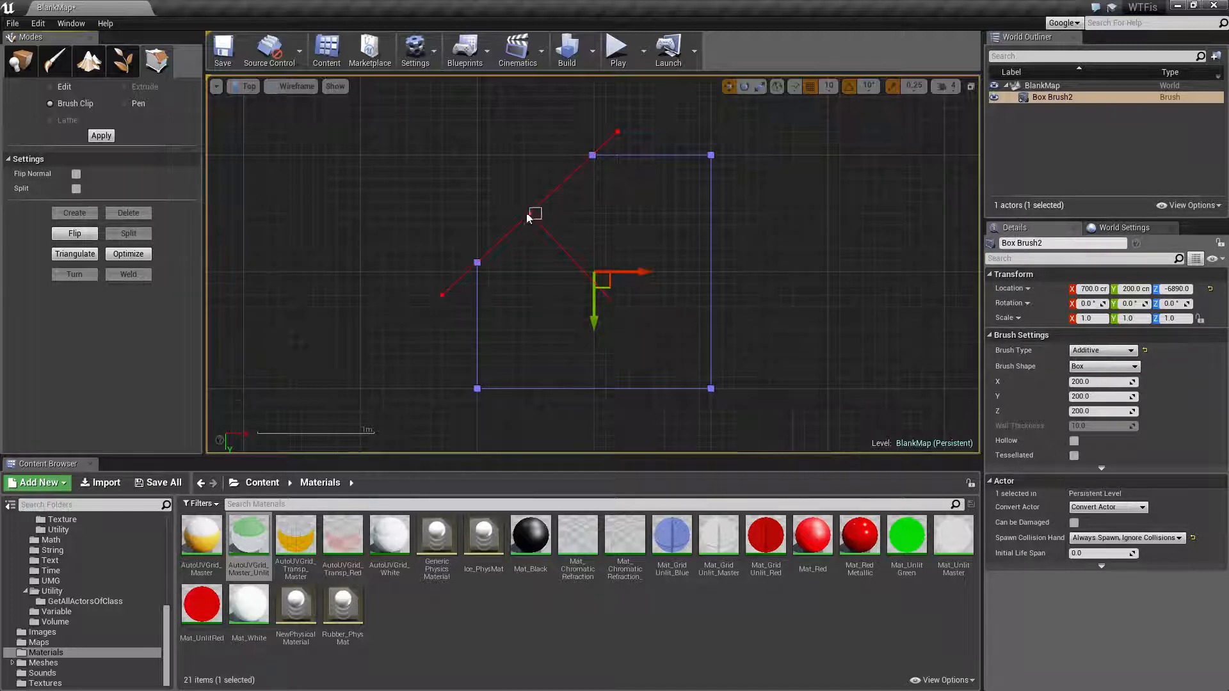
pyautogui.press('ctrl+z')
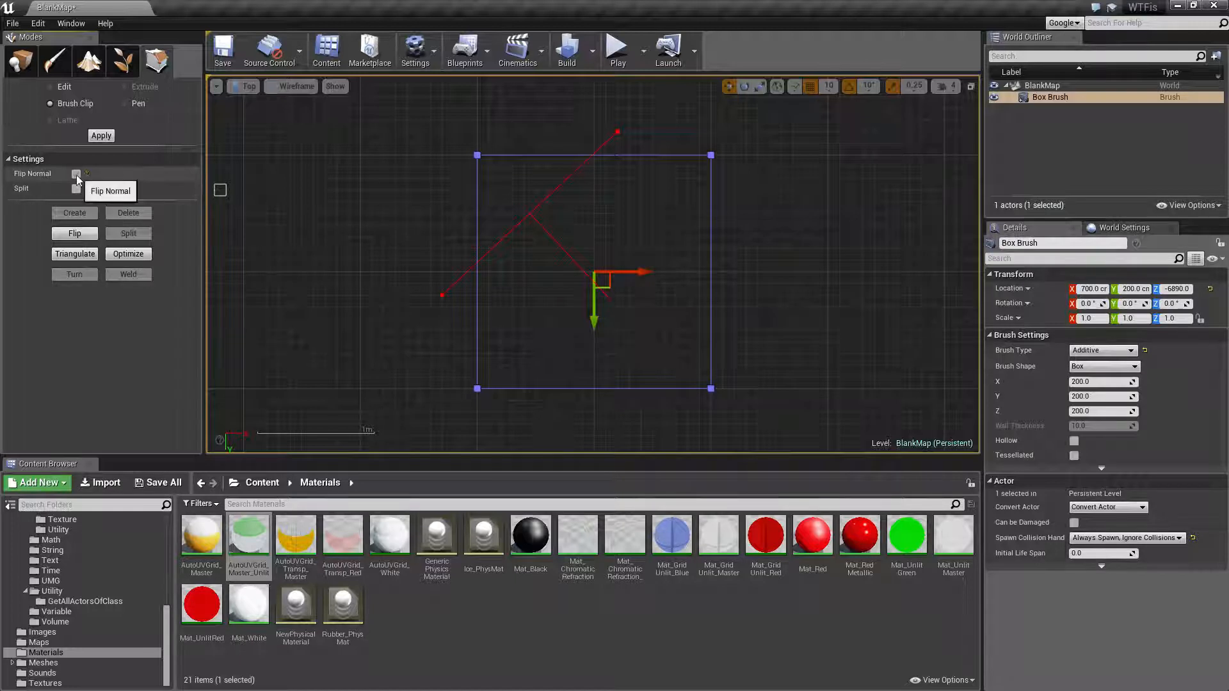
pyautogui.click(77, 174)
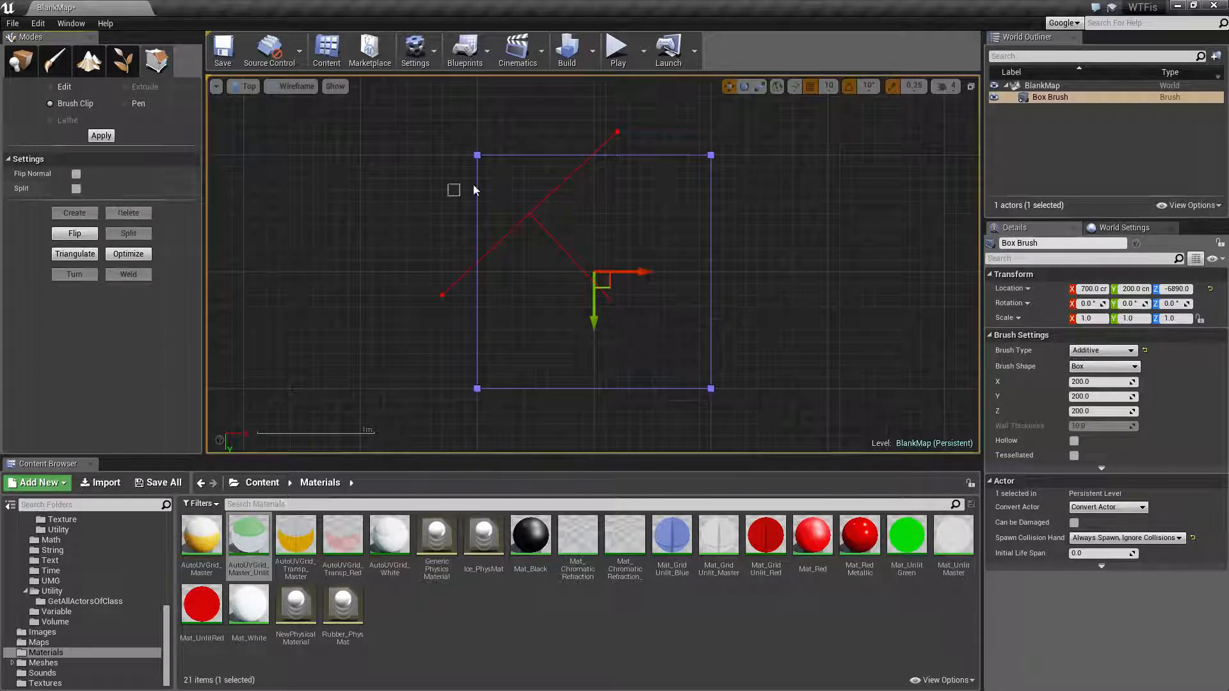
pyautogui.moveTo(510, 146)
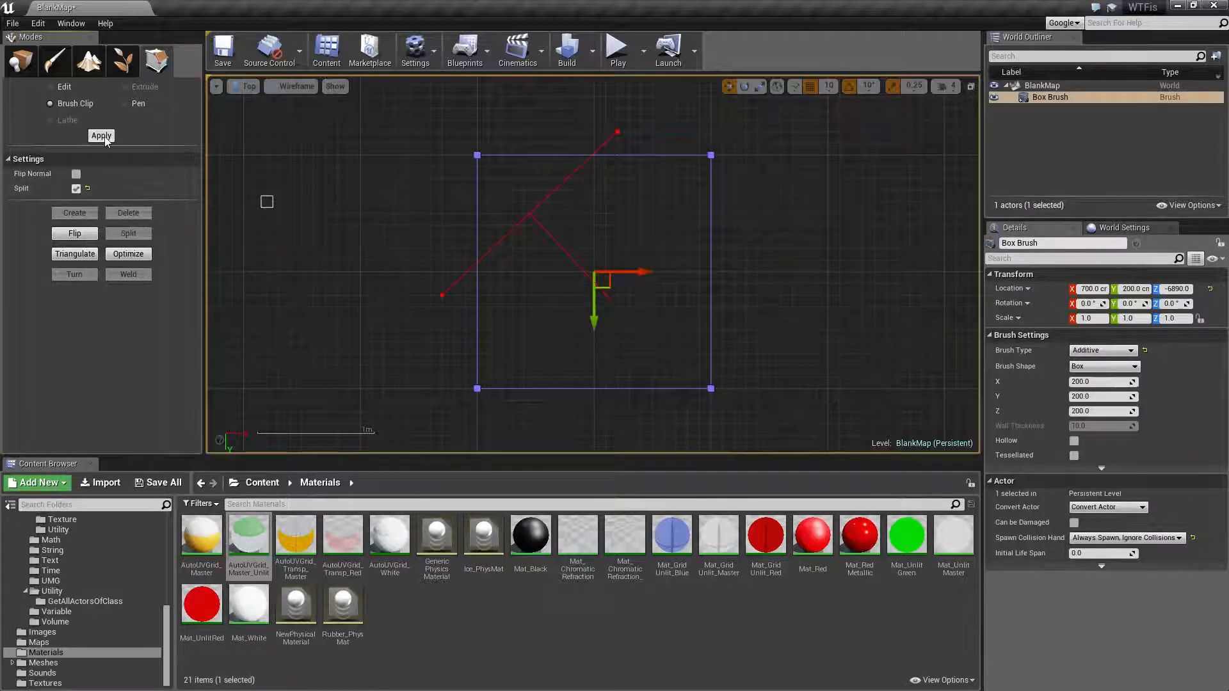
# - Split the box along the diagonal line and select the larger piece
pyautogui.click(101, 135)
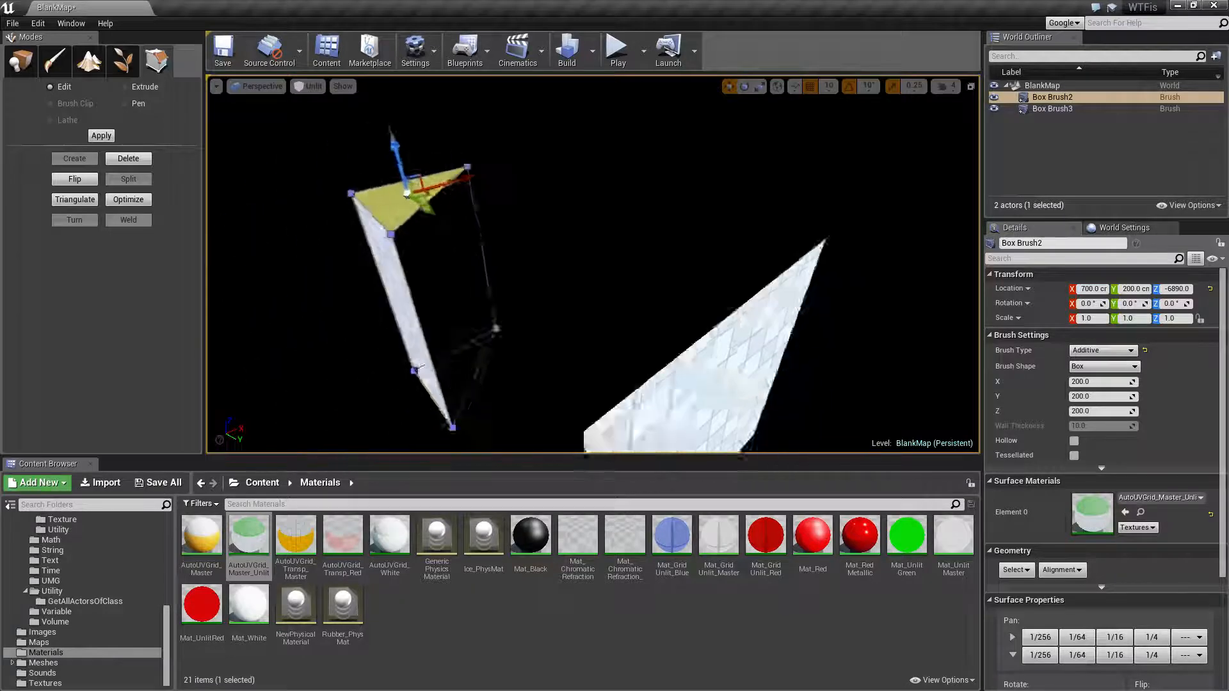
pyautogui.click(1052, 108)
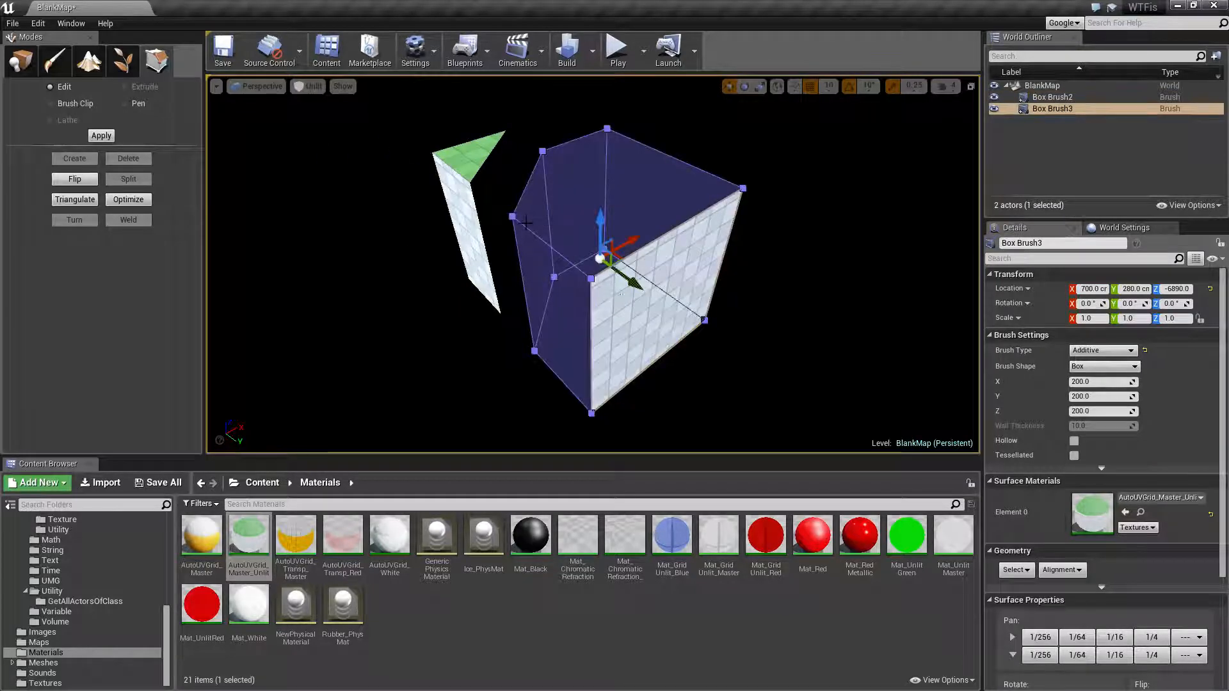
pyautogui.moveTo(297, 125)
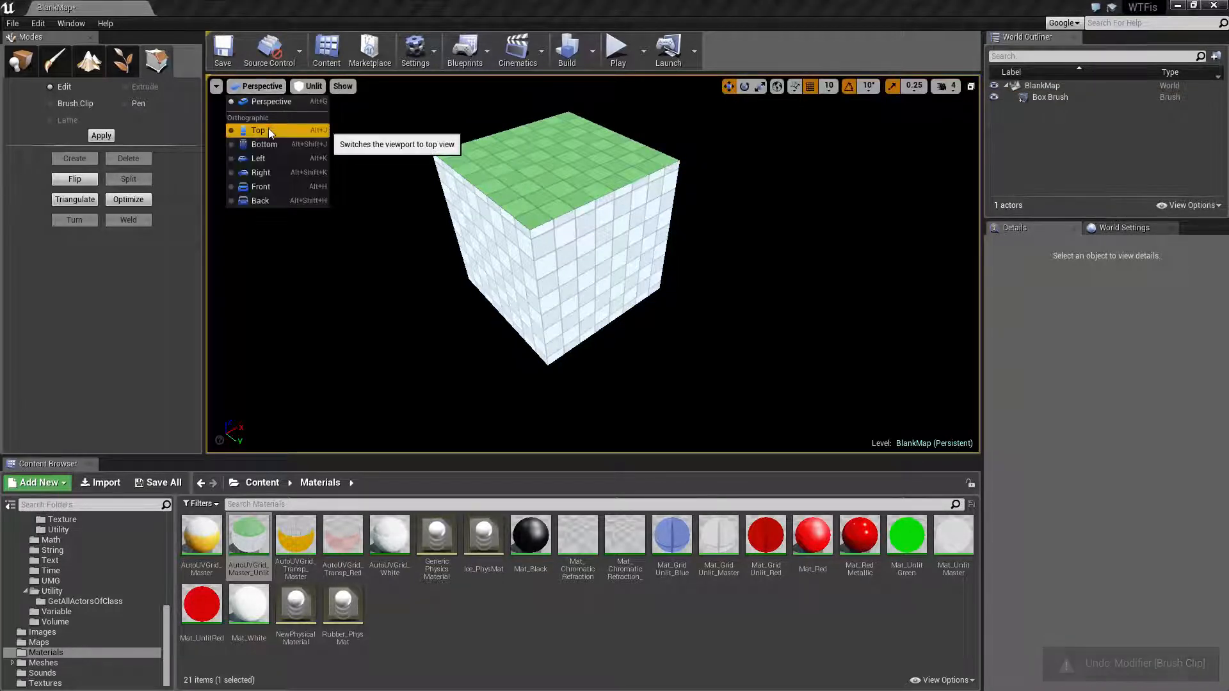
# - In Top view select the two split pieces, then return toward Perspective
pyautogui.click(259, 130)
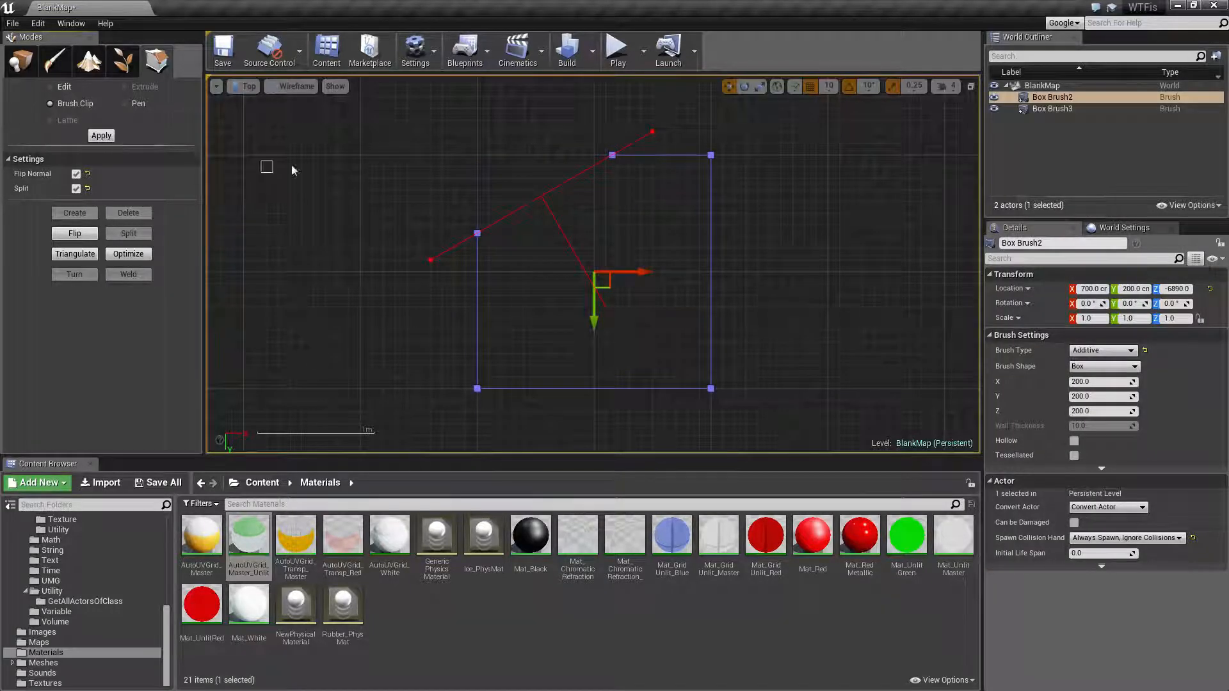
pyautogui.click(489, 180)
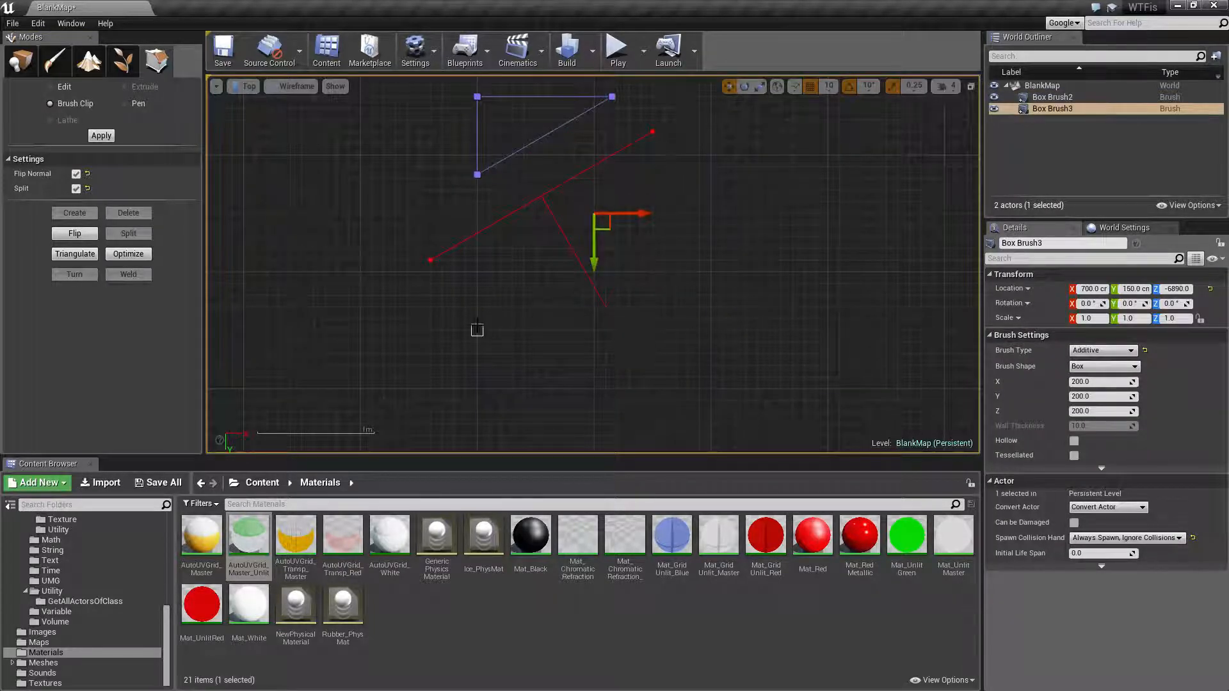
pyautogui.click(1052, 96)
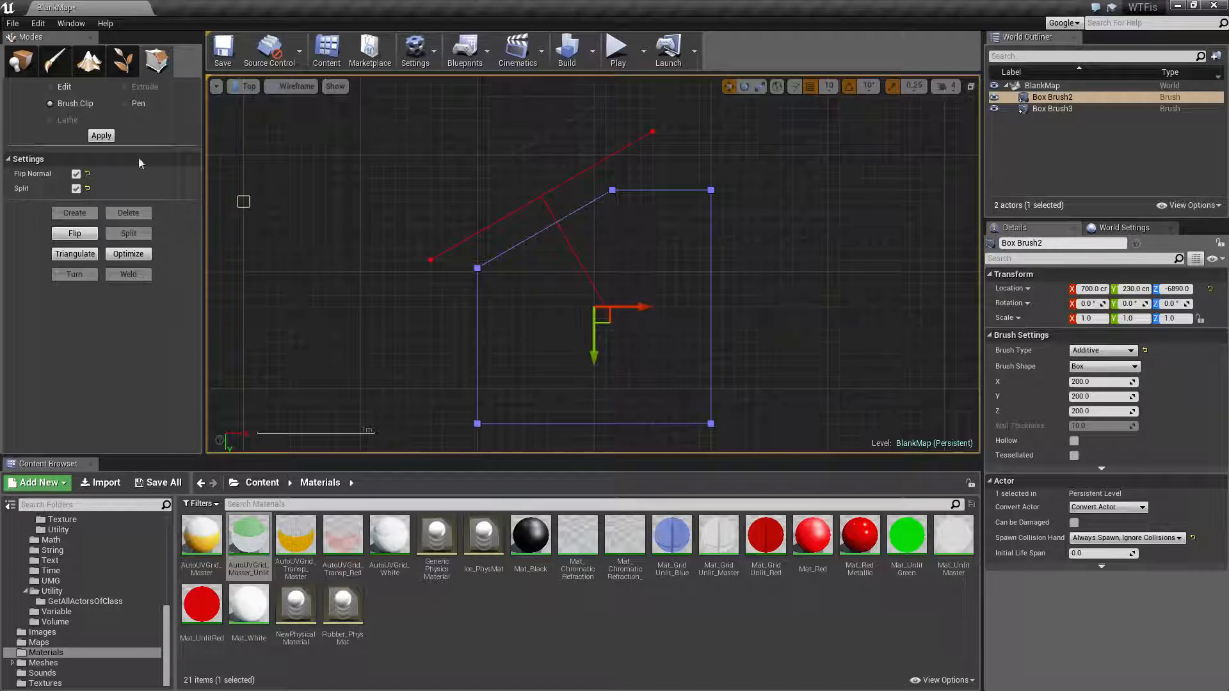
pyautogui.click(247, 87)
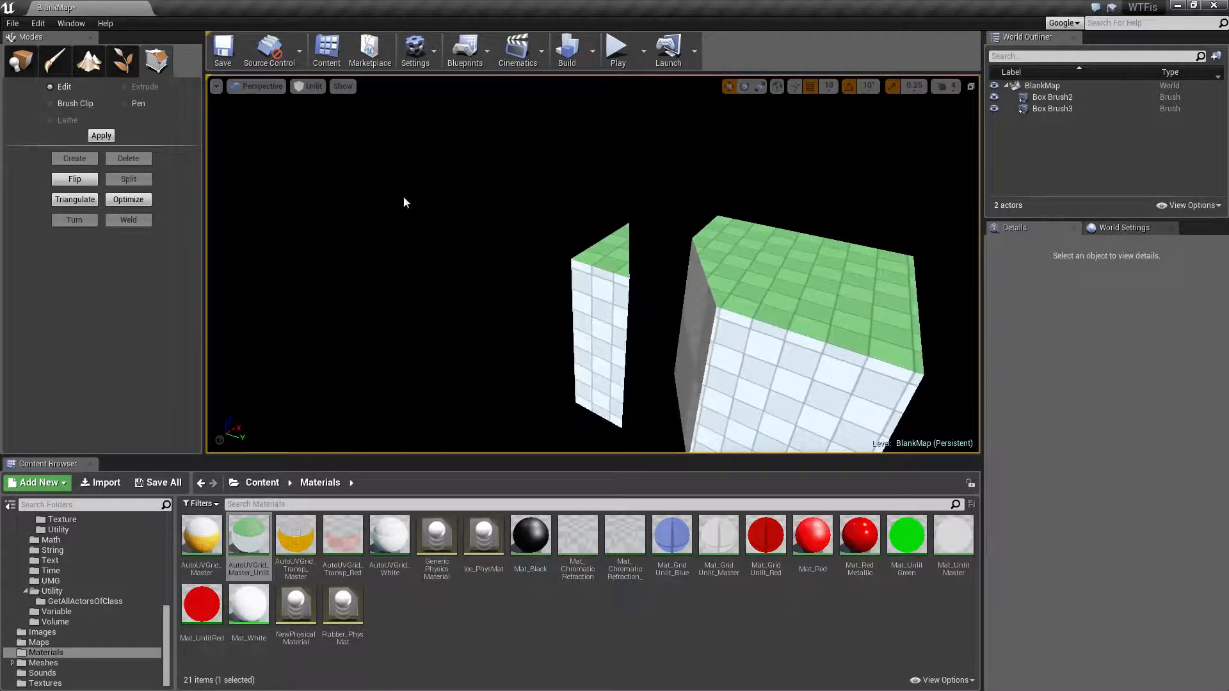
# - Add a BSP Box brush from Place mode and view it from the Top
pyautogui.moveTo(548, 313); pyautogui.dragTo(407, 195)
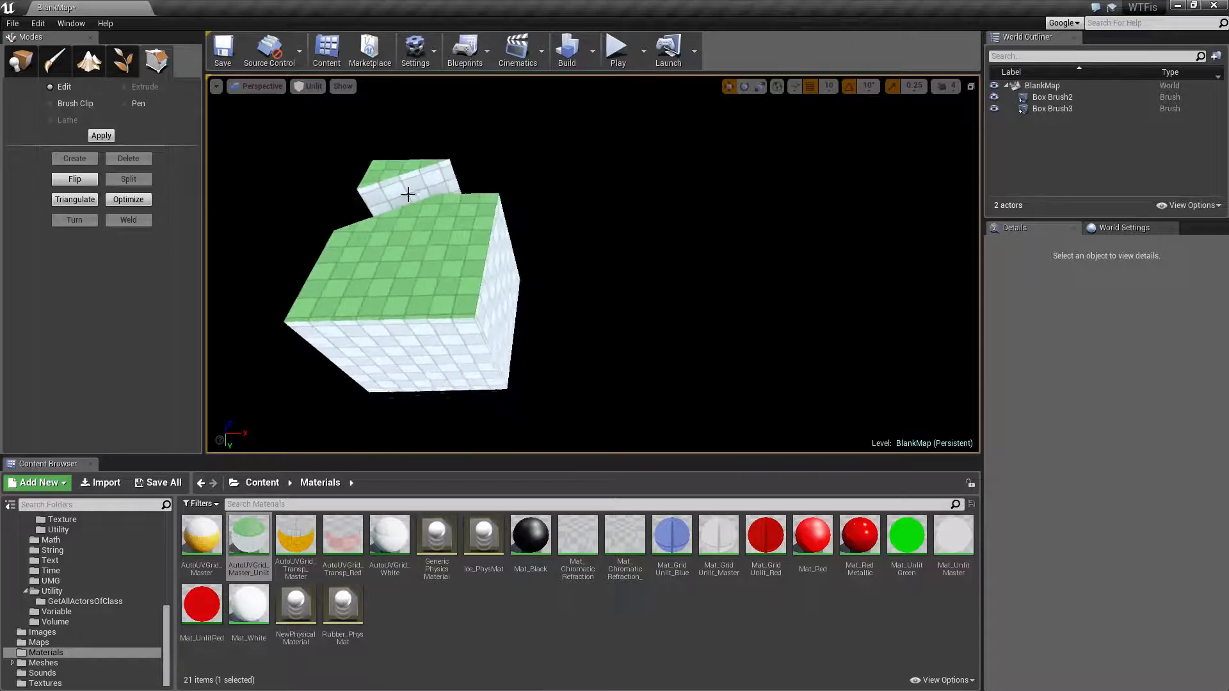
pyautogui.click(20, 62)
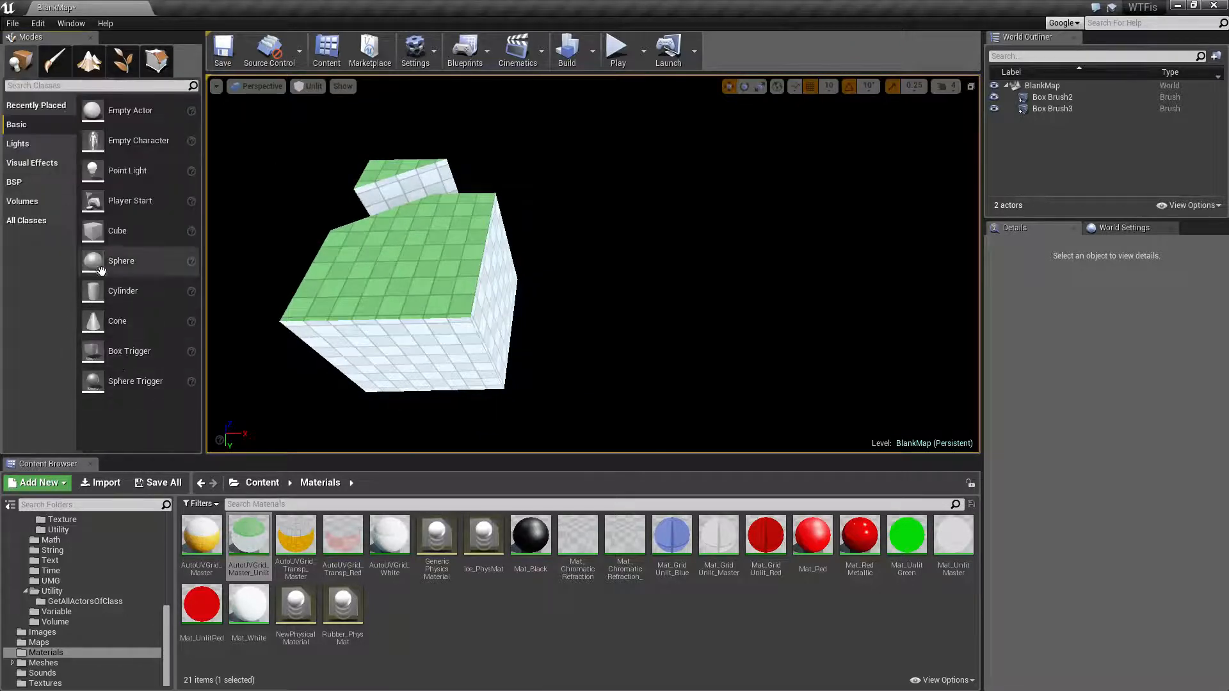
pyautogui.click(14, 182)
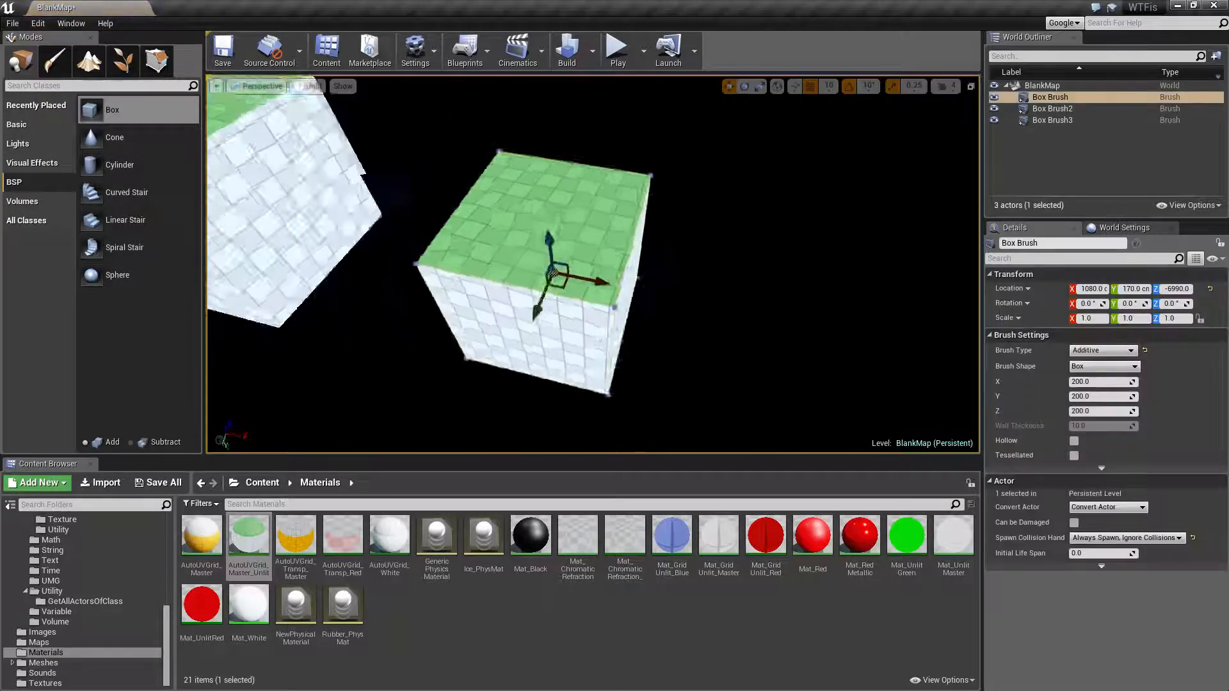
pyautogui.click(258, 87)
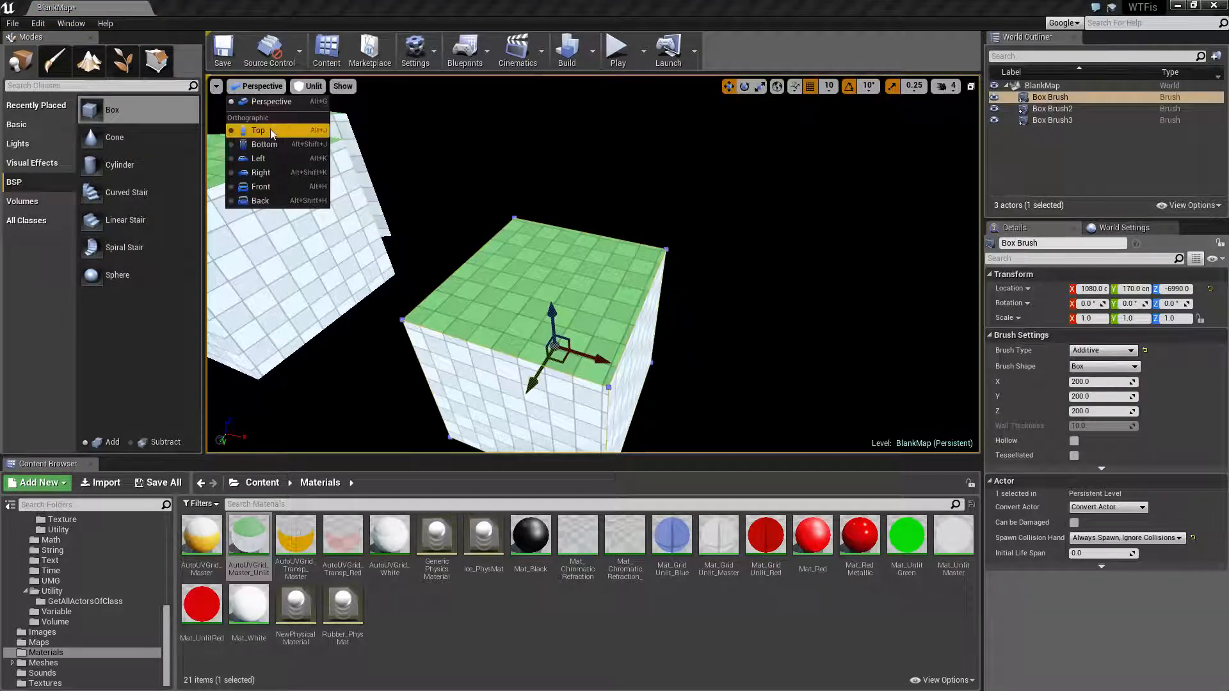
pyautogui.click(258, 130)
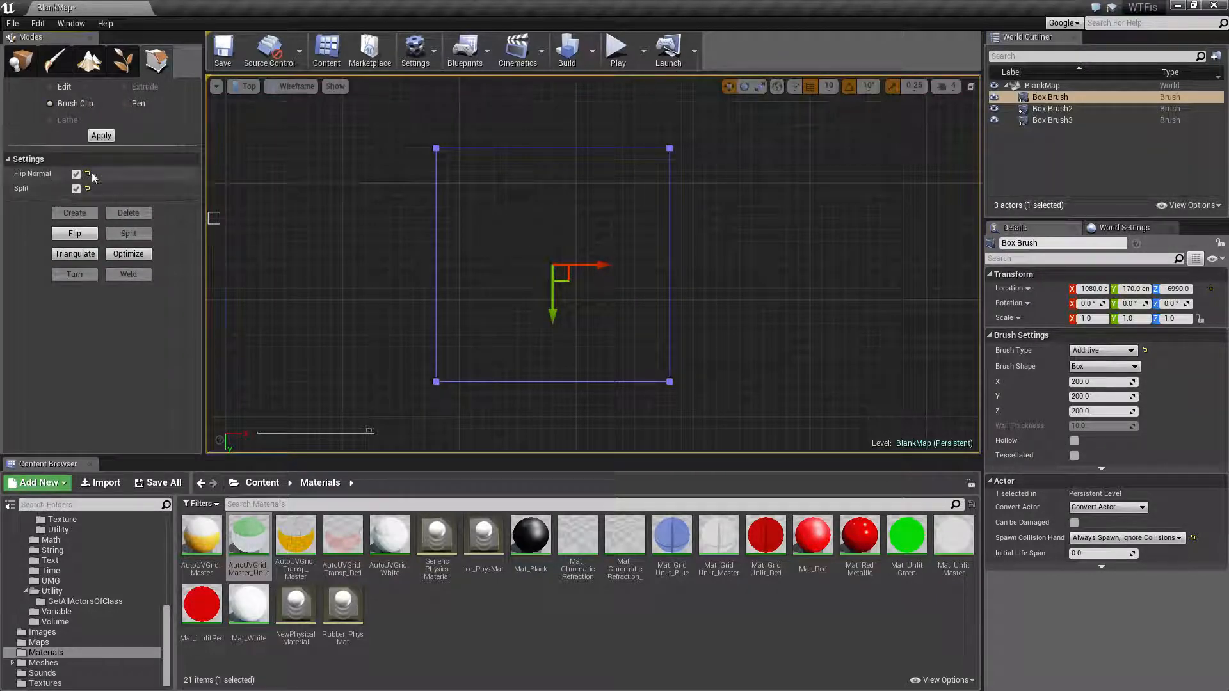
# - Mark a diagonal clip line on the new box and adjust the Split and Flip Normal options
pyautogui.click(401, 243)
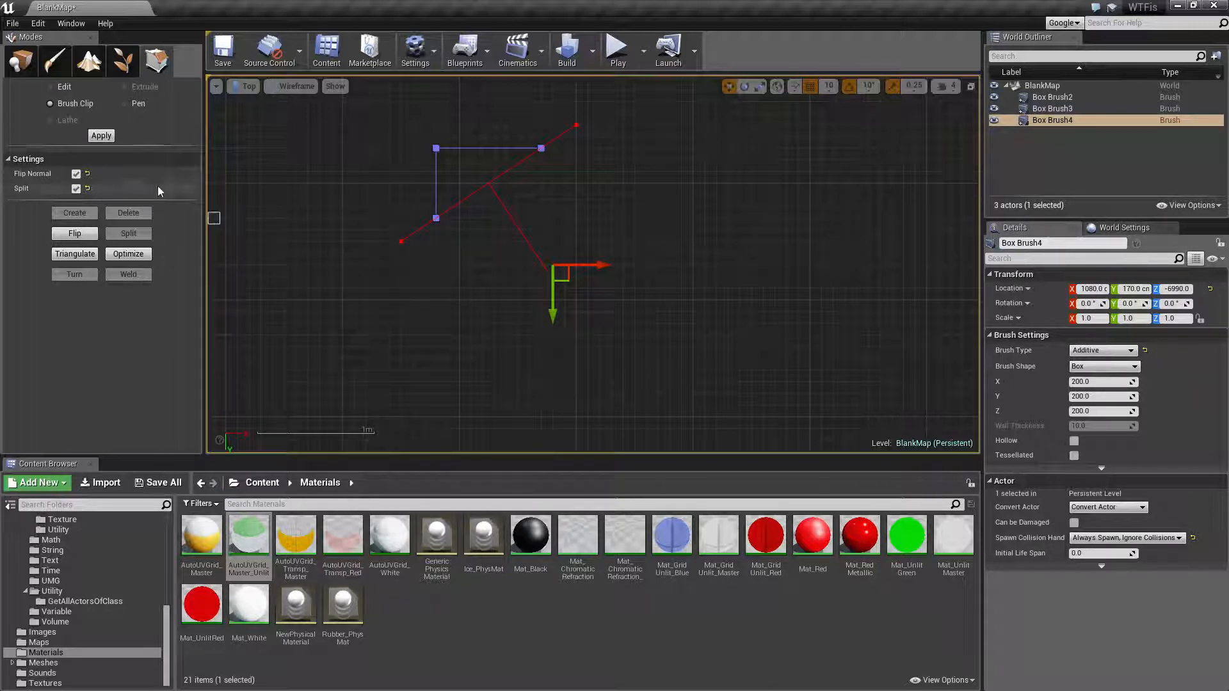
pyautogui.moveTo(75, 103)
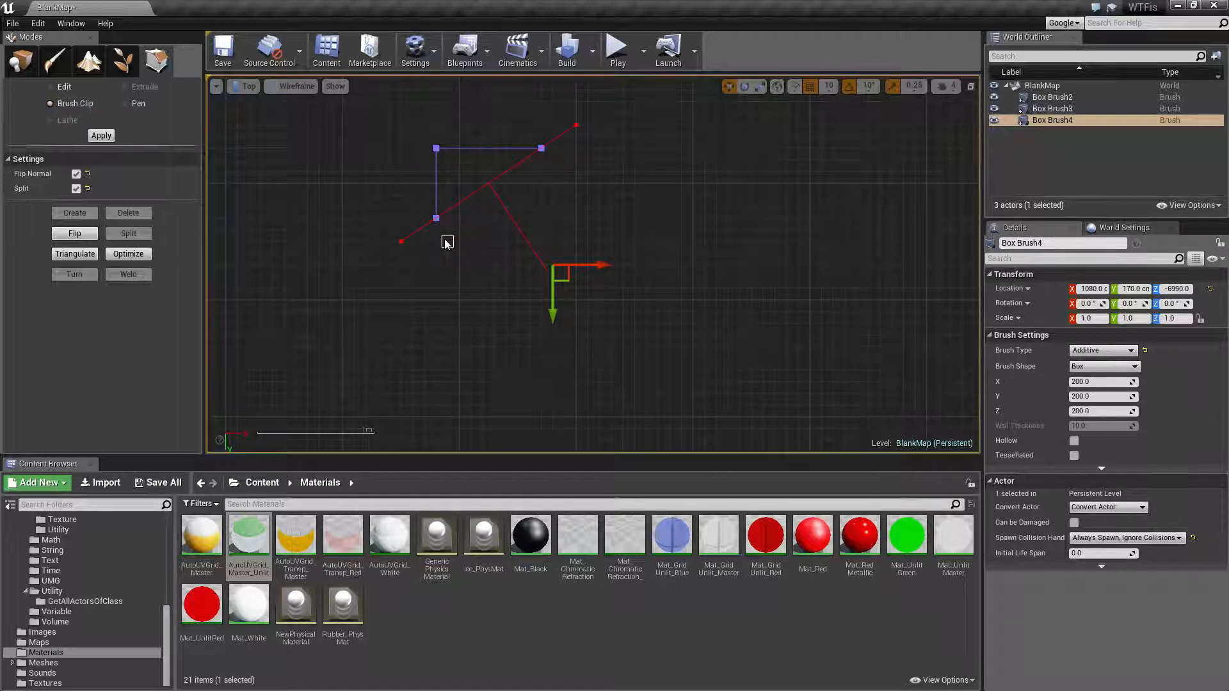
pyautogui.moveTo(21, 189)
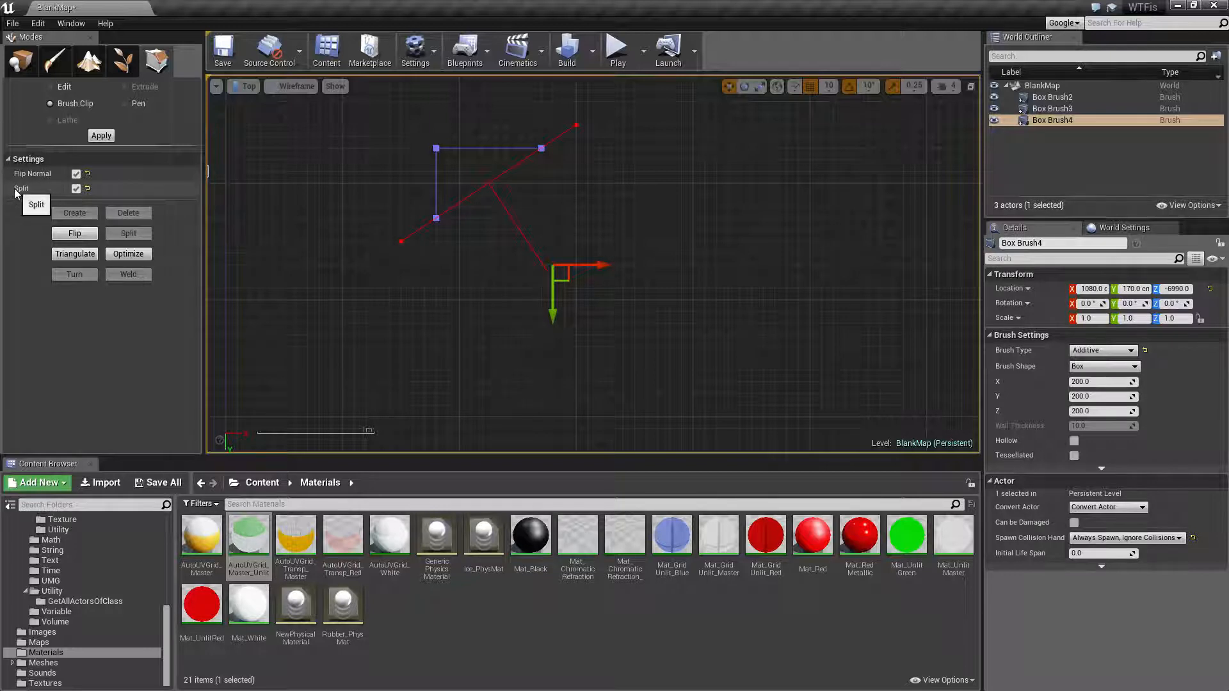
pyautogui.moveTo(44, 200)
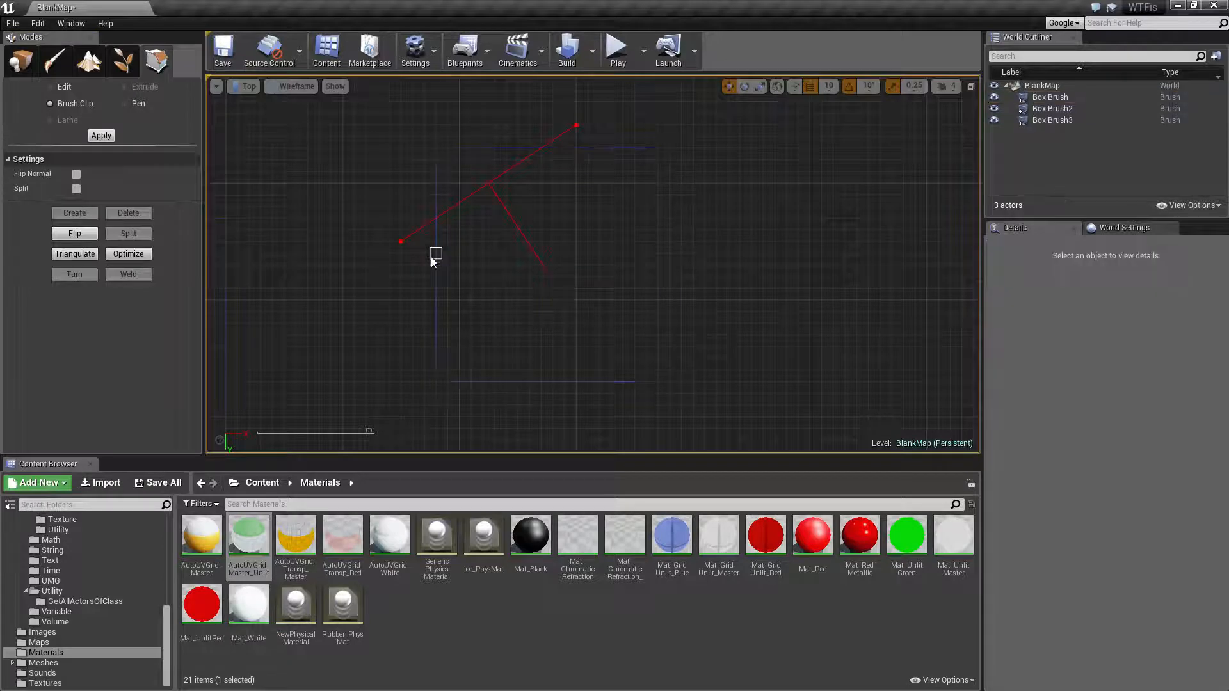
pyautogui.click(74, 212)
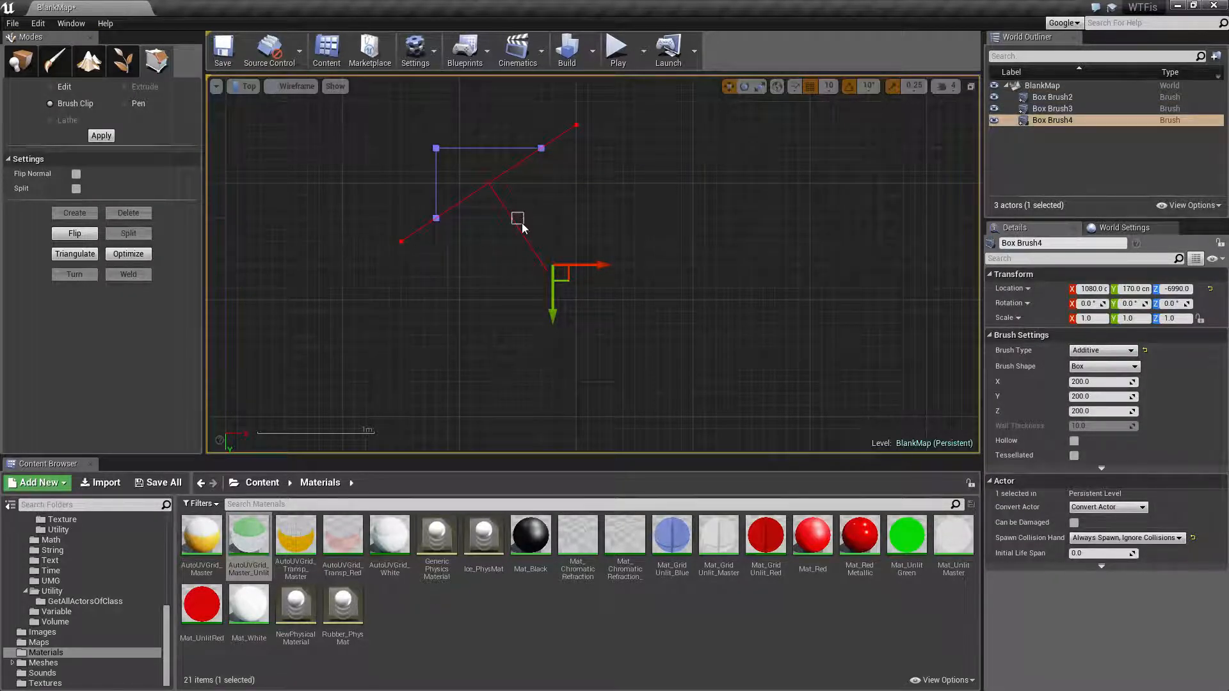
pyautogui.click(101, 135)
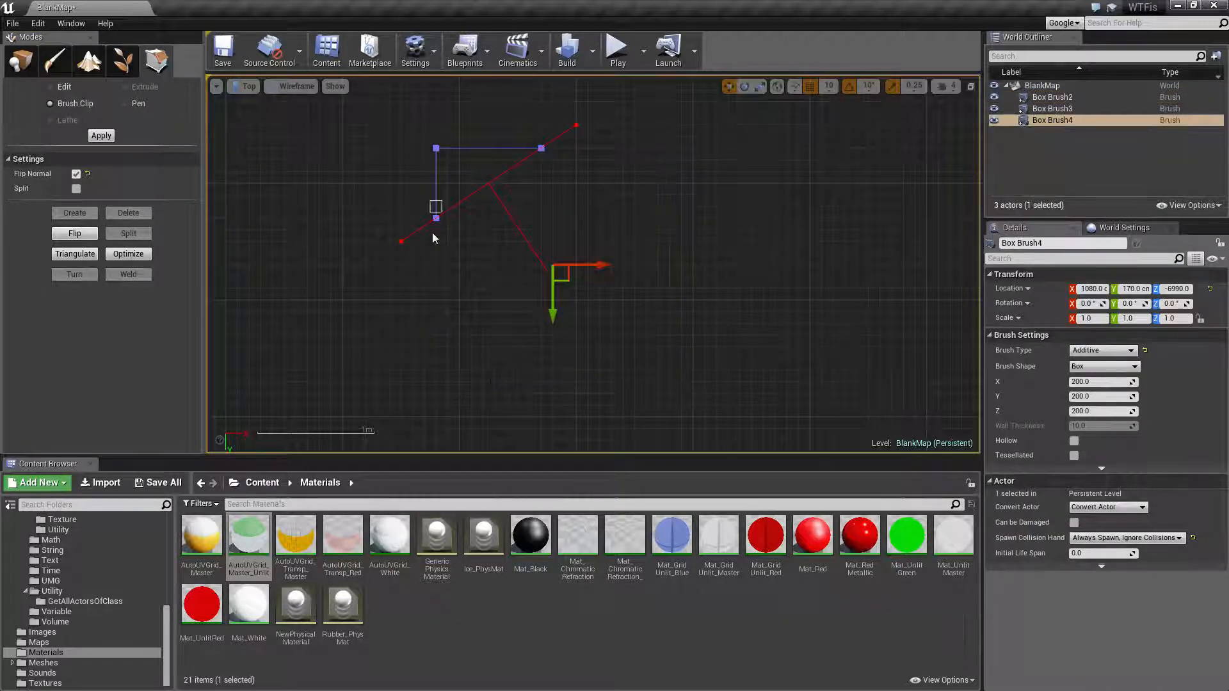
pyautogui.moveTo(436, 207); pyautogui.dragTo(460, 217)
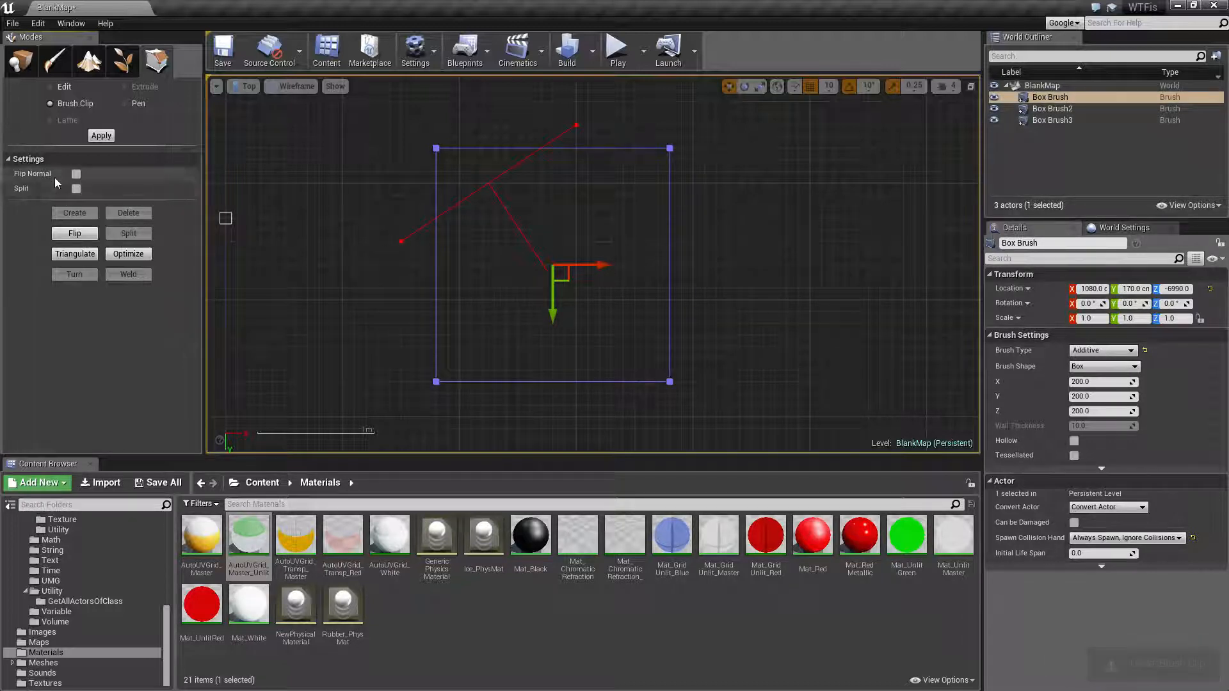
pyautogui.moveTo(76, 174)
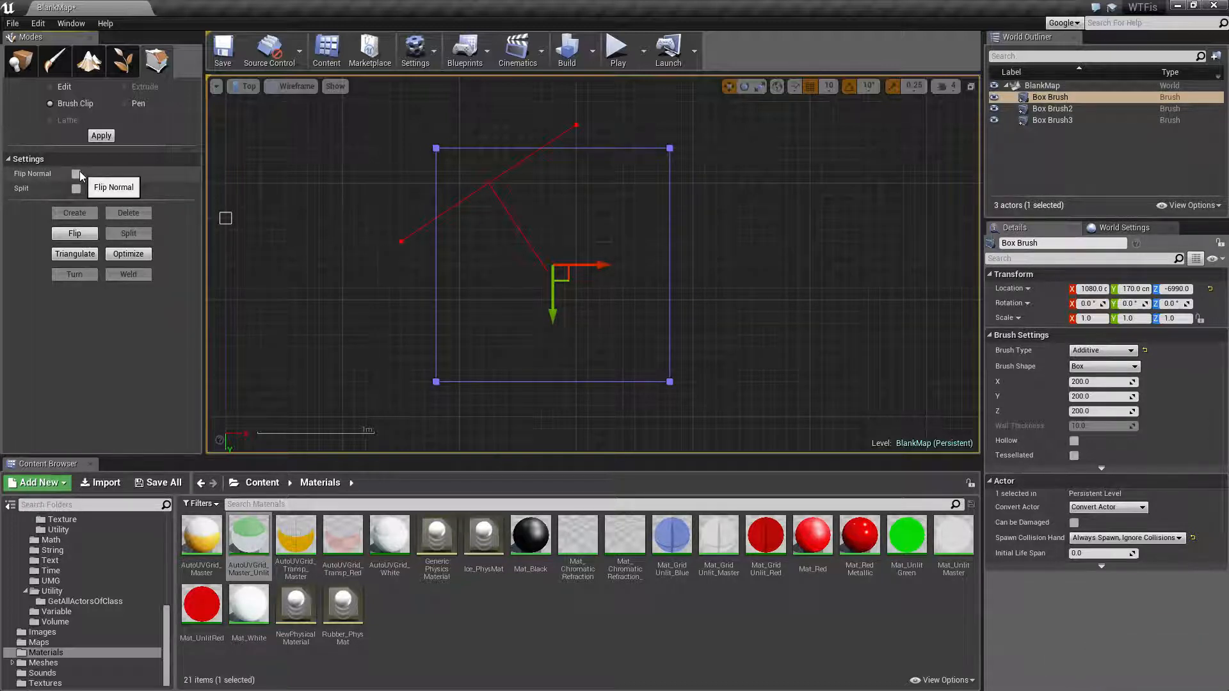
pyautogui.moveTo(102, 145)
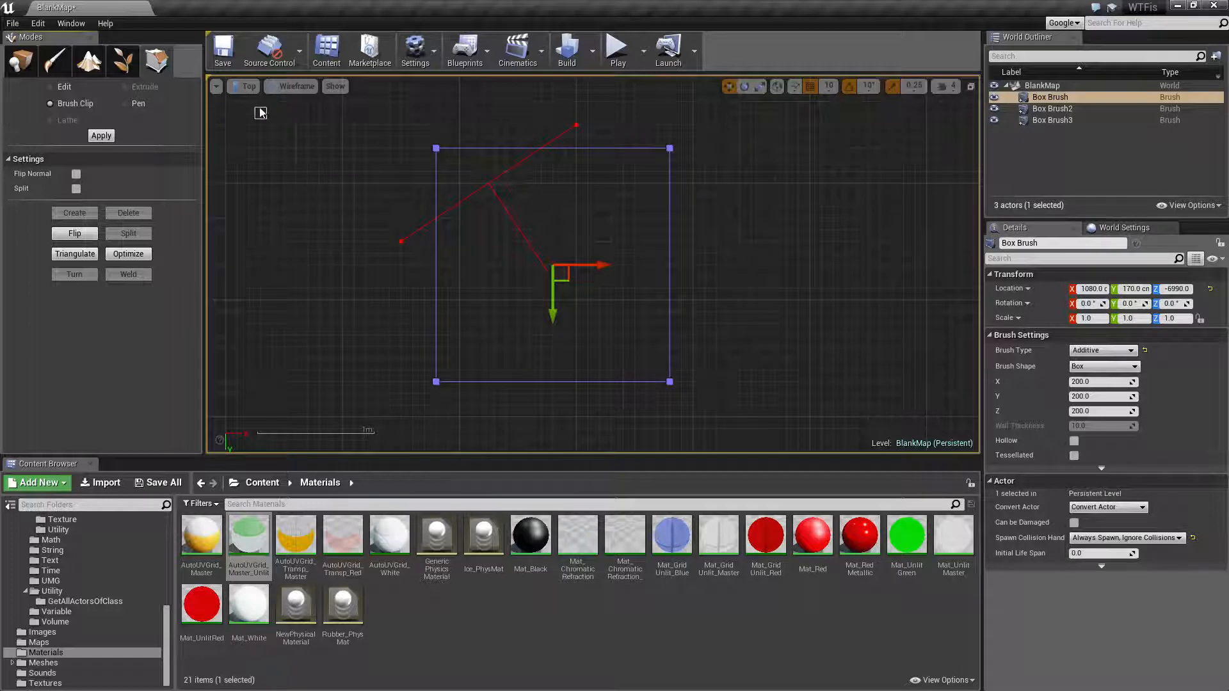
# - Split the new box diagonally from the Left view into Box Brush4 and Box Brush5, then return to Perspective
pyautogui.click(245, 86)
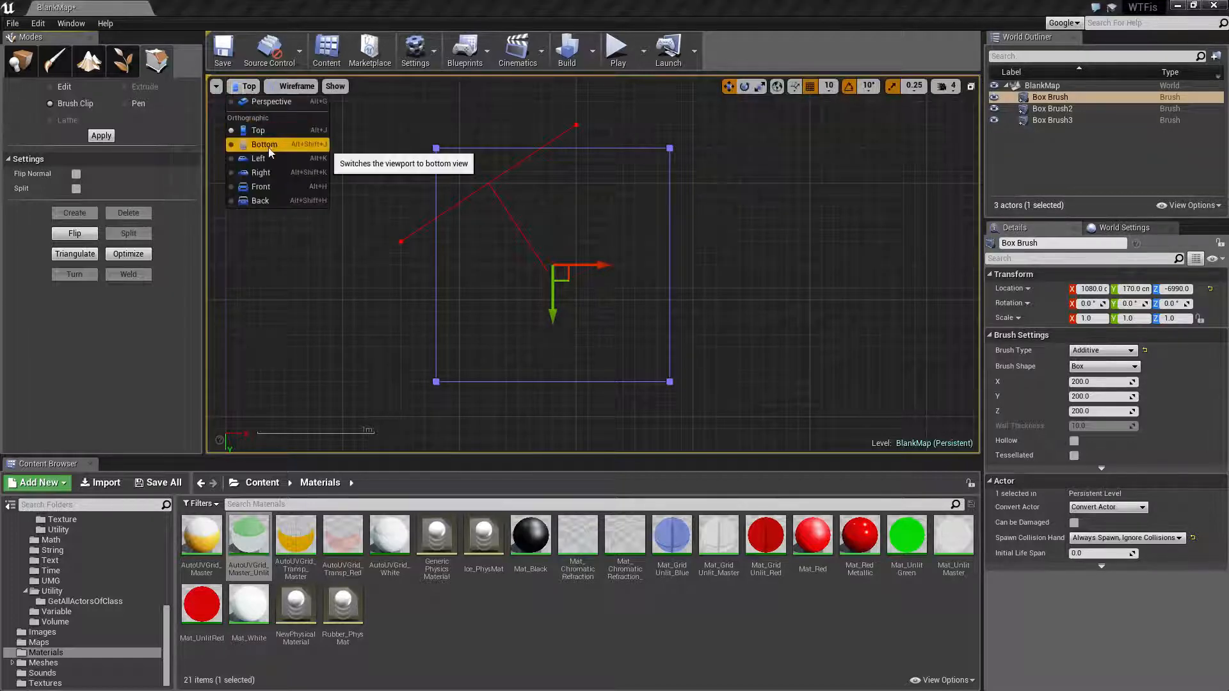
pyautogui.click(259, 158)
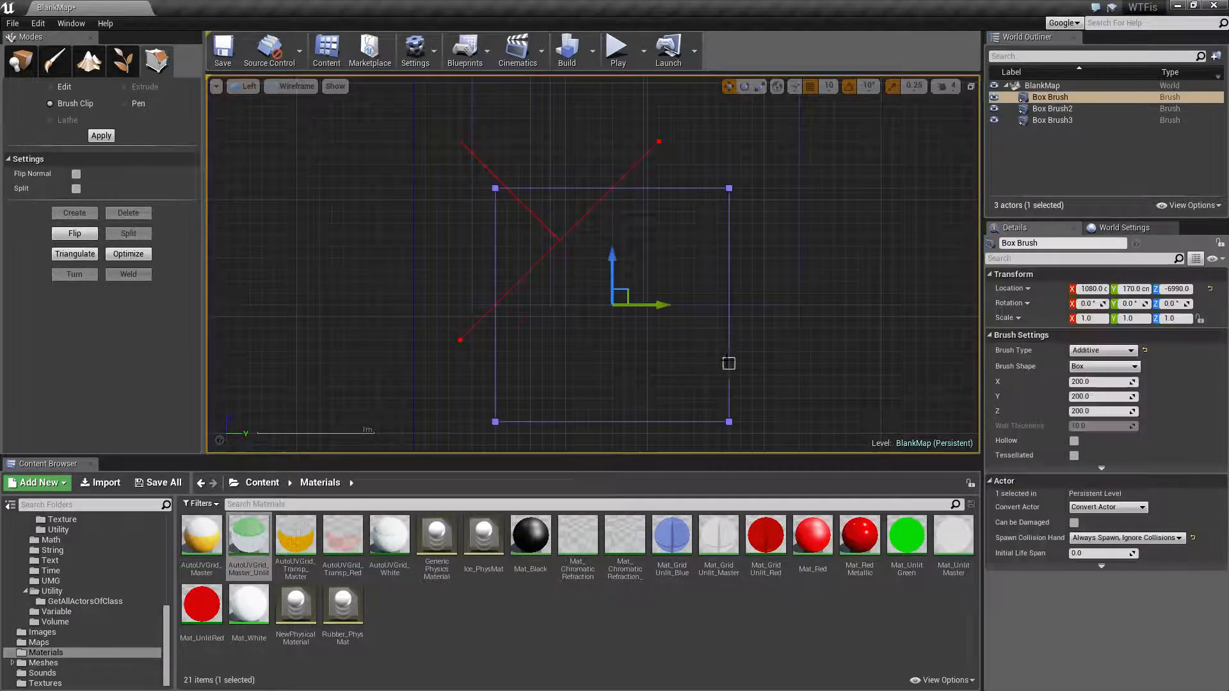
pyautogui.moveTo(77, 193)
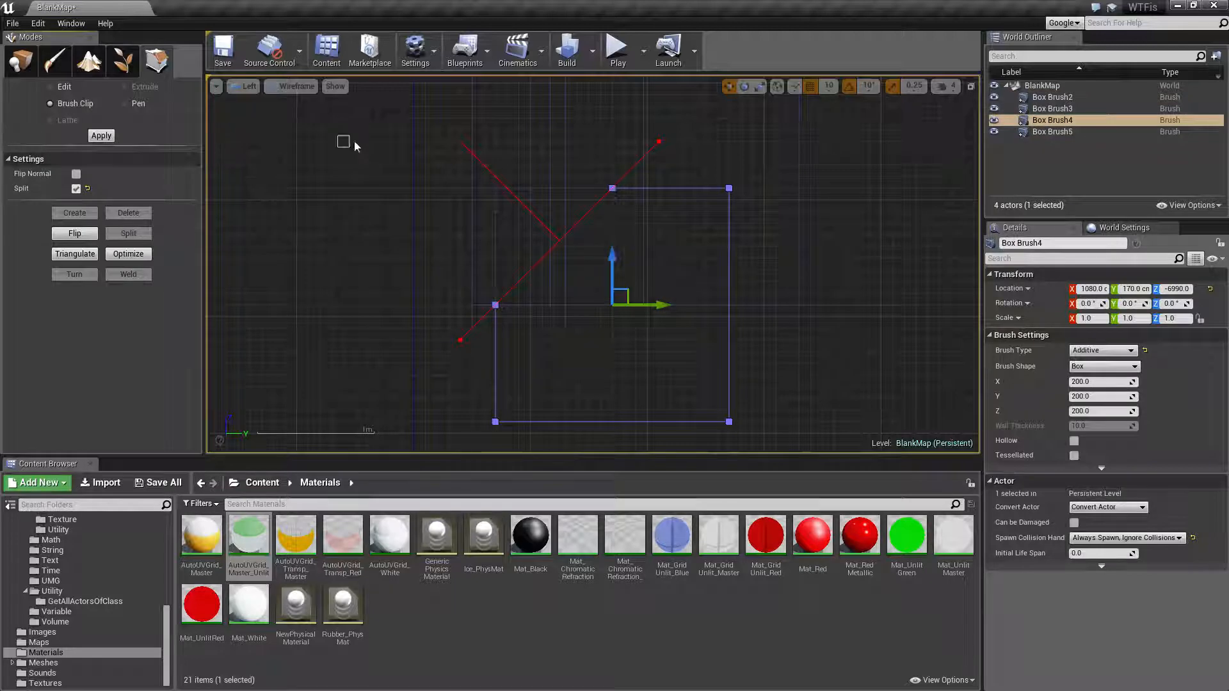
pyautogui.click(245, 86)
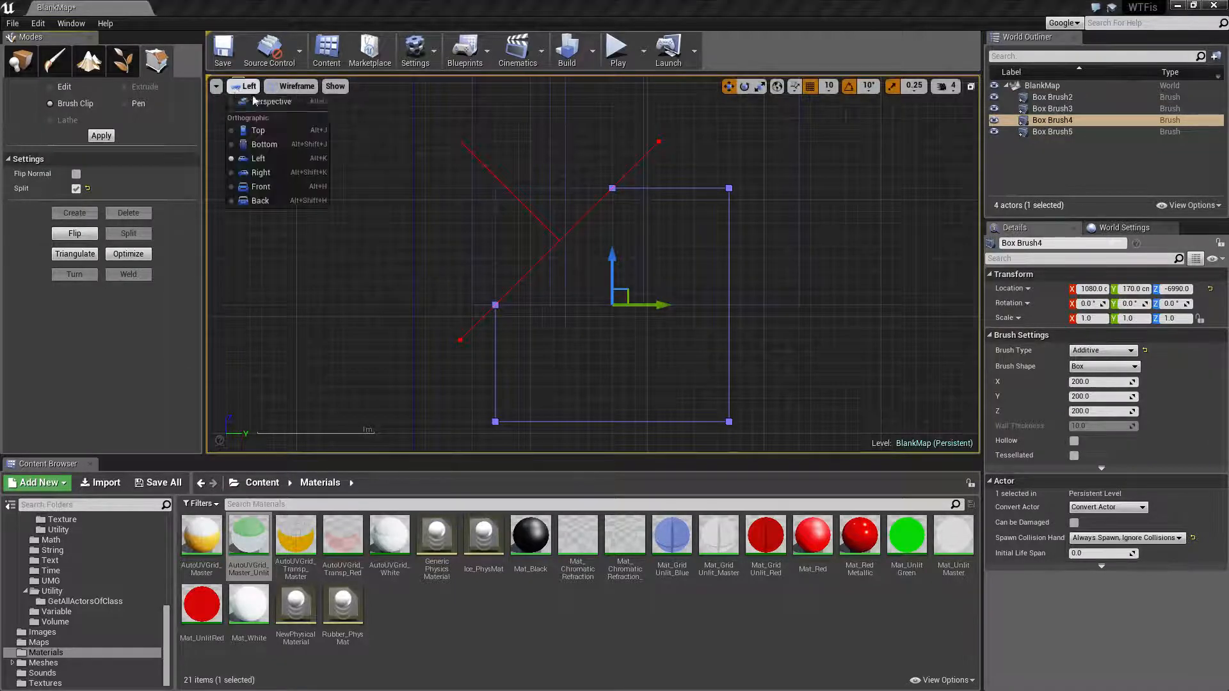
pyautogui.click(272, 102)
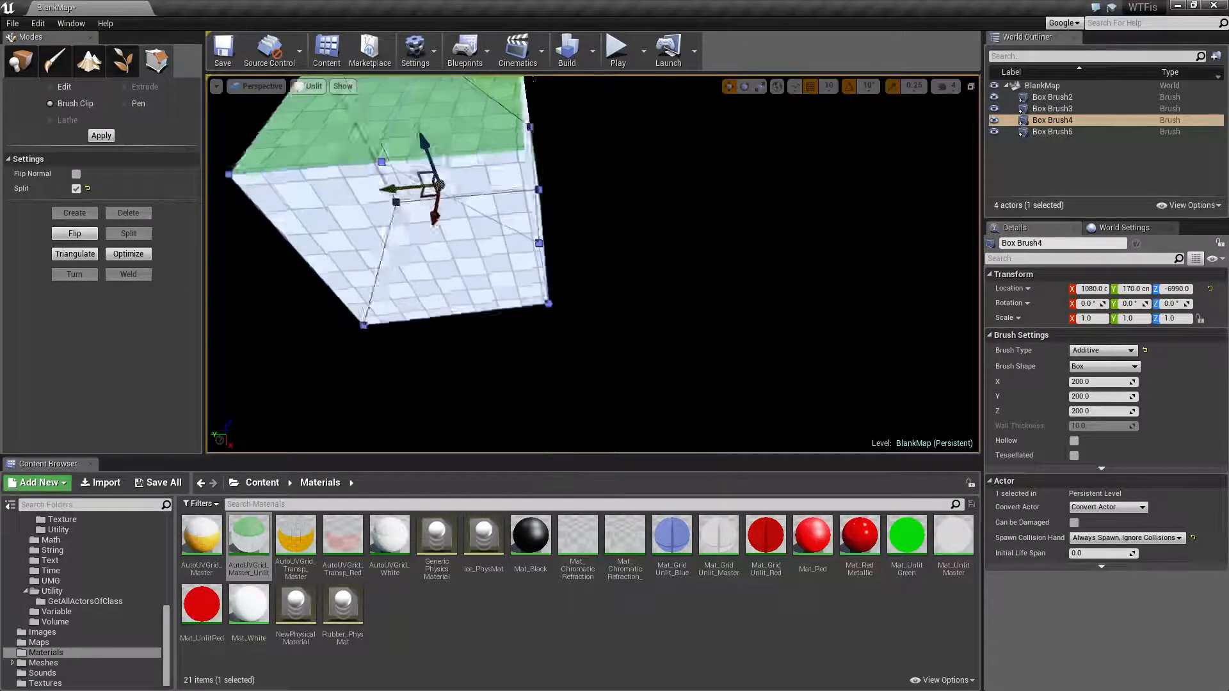